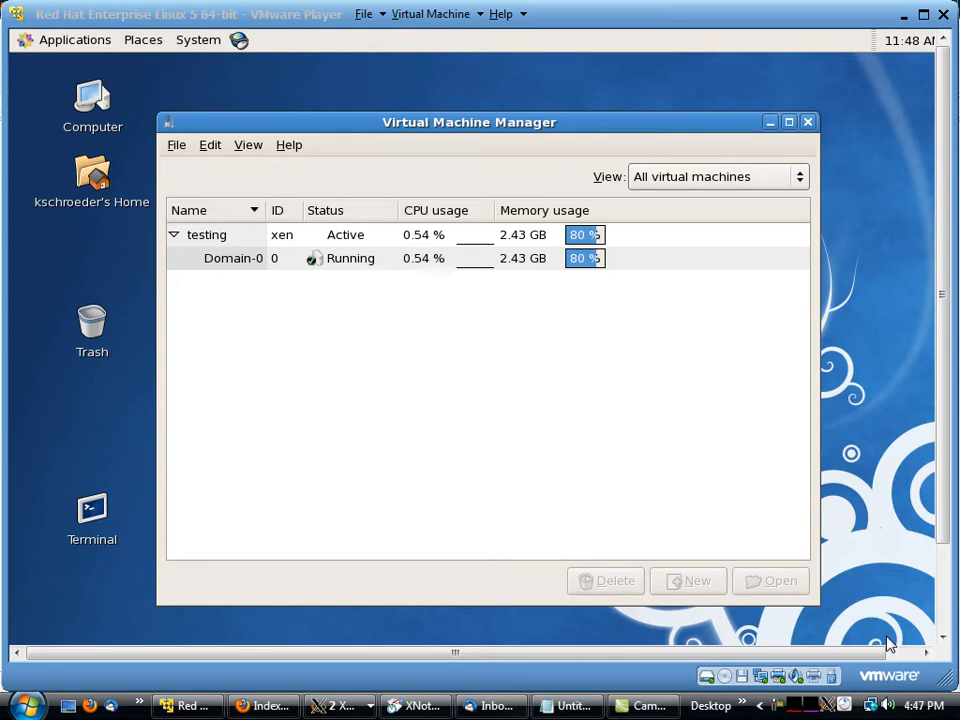
Start a new virtual machine on the testing host and reach its naming page.
{"action": "left_click", "coordinate": [416, 704]}
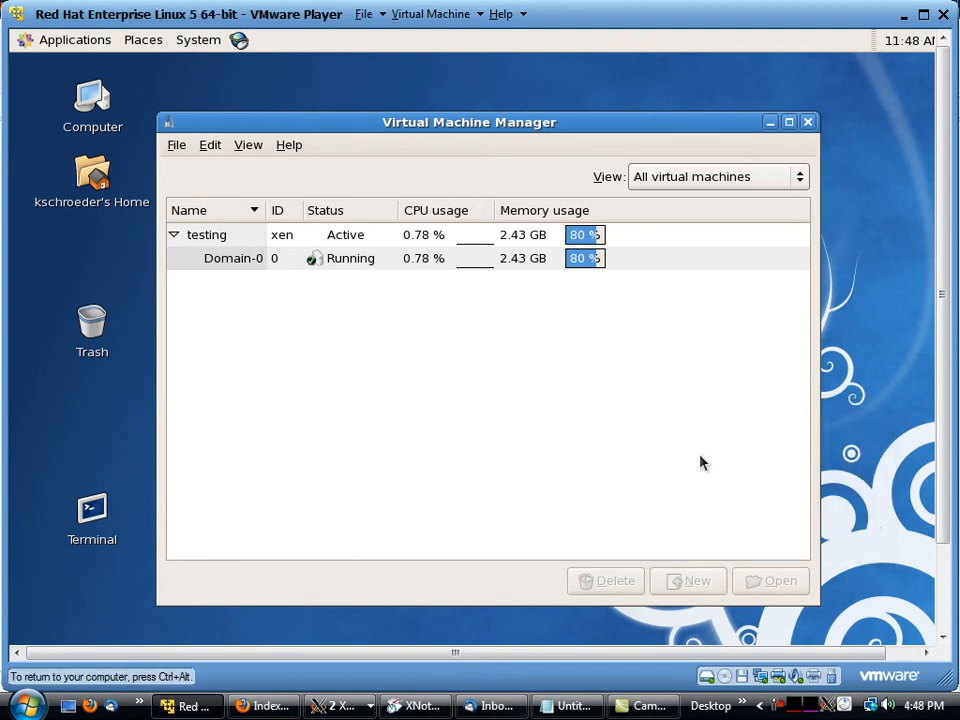
{"action": "left_click", "coordinate": [206, 234]}
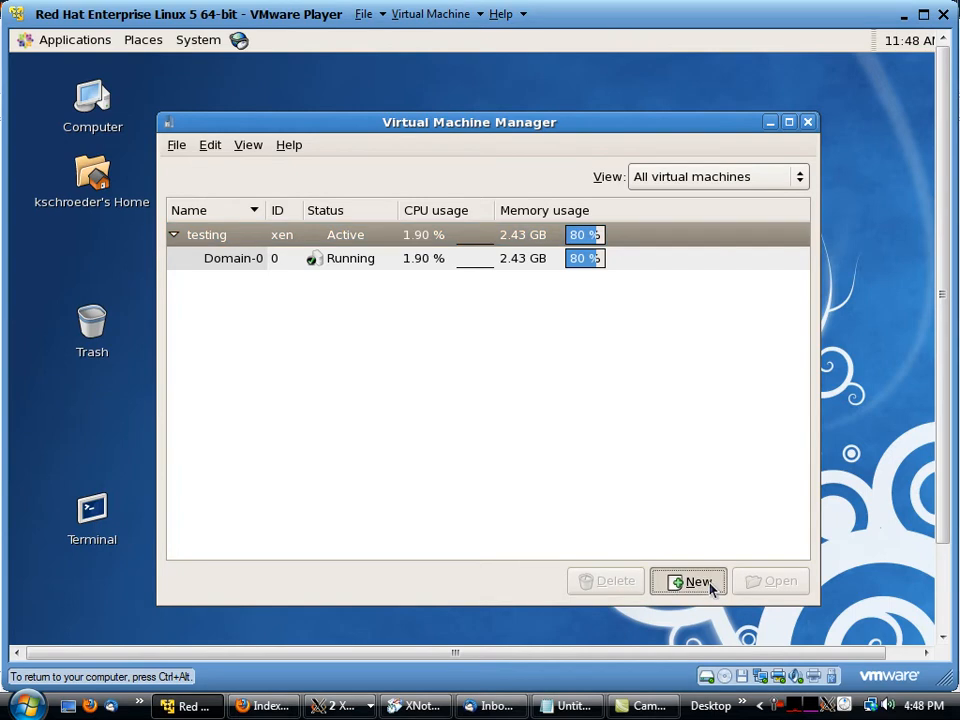
{"action": "left_click", "coordinate": [688, 580]}
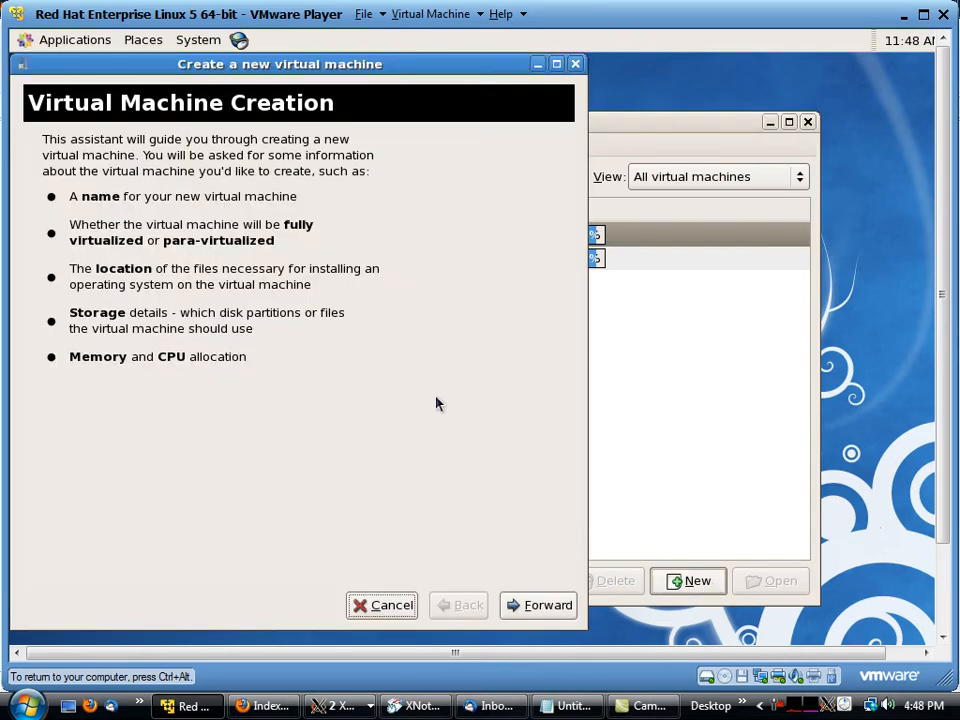
{"action": "left_click", "coordinate": [538, 604]}
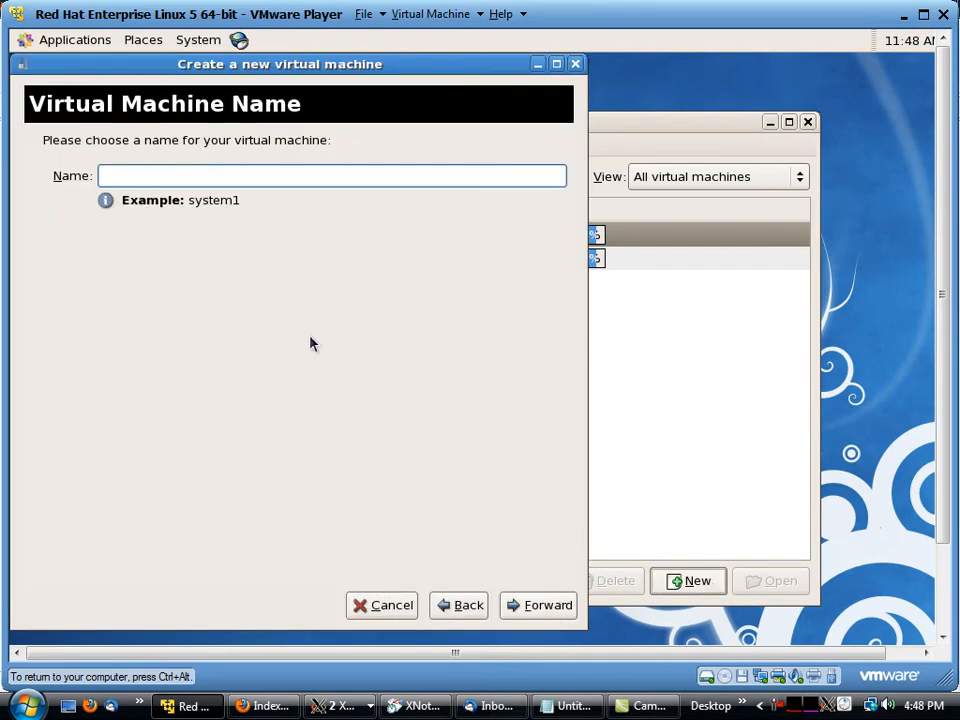
{"action": "type", "text": "xen1"}
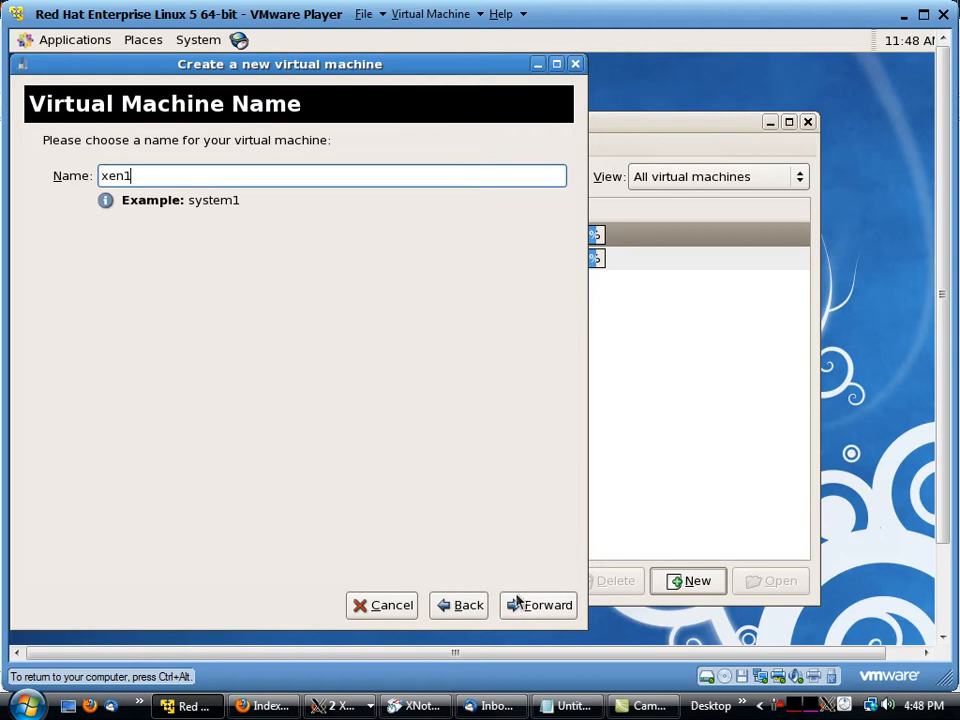
{"action": "left_click", "coordinate": [538, 604]}
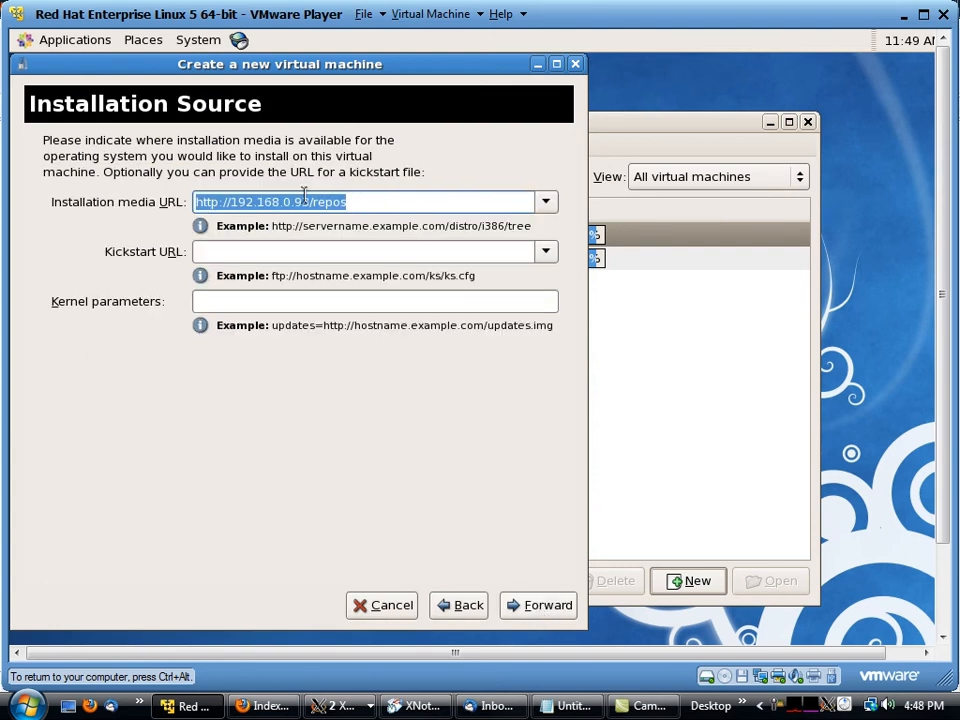
{"action": "mouse_move", "coordinate": [450, 224]}
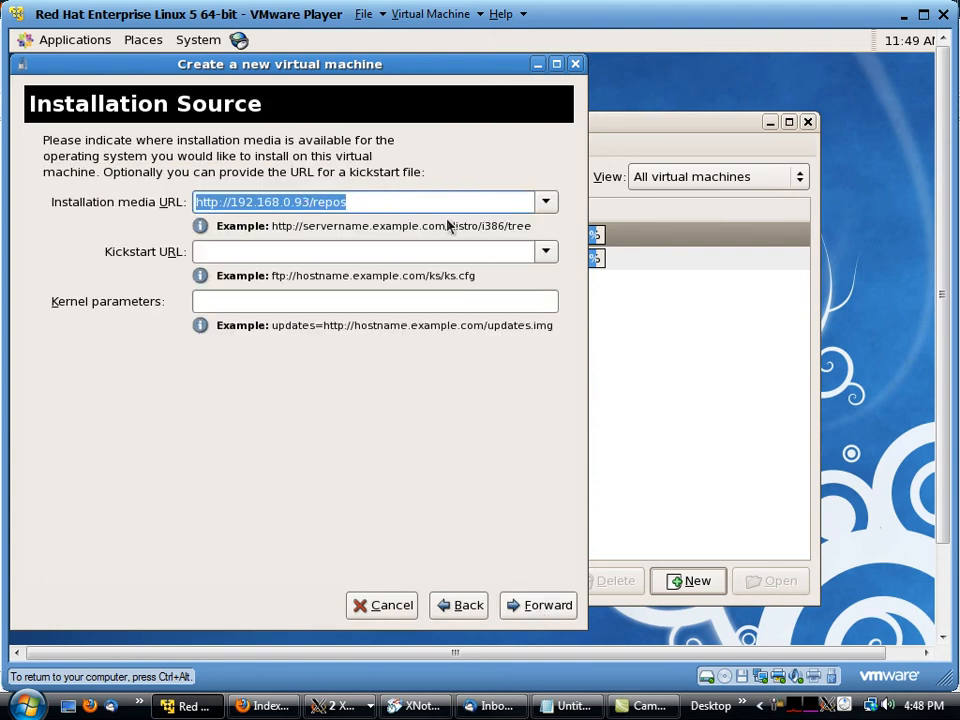
{"action": "mouse_move", "coordinate": [556, 206]}
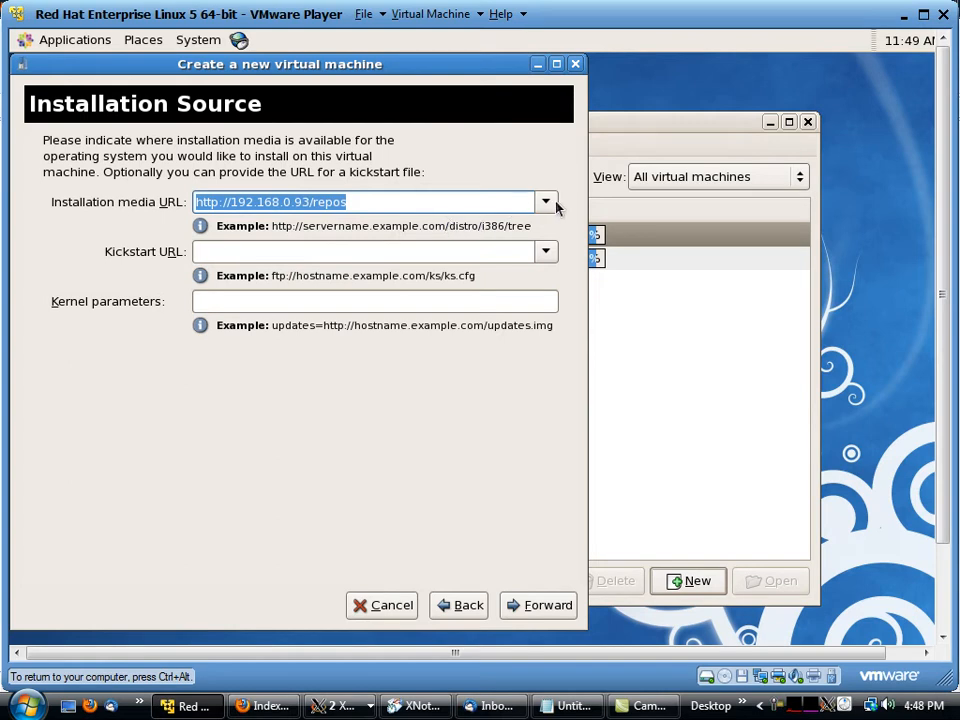
{"action": "left_click", "coordinate": [544, 200]}
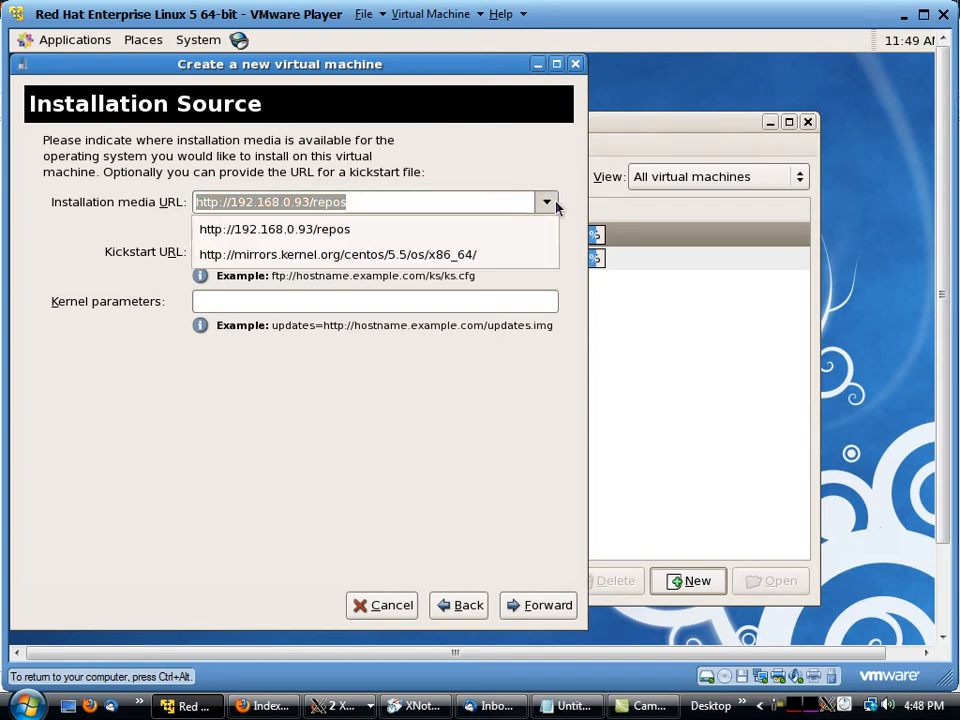
{"action": "mouse_move", "coordinate": [338, 254]}
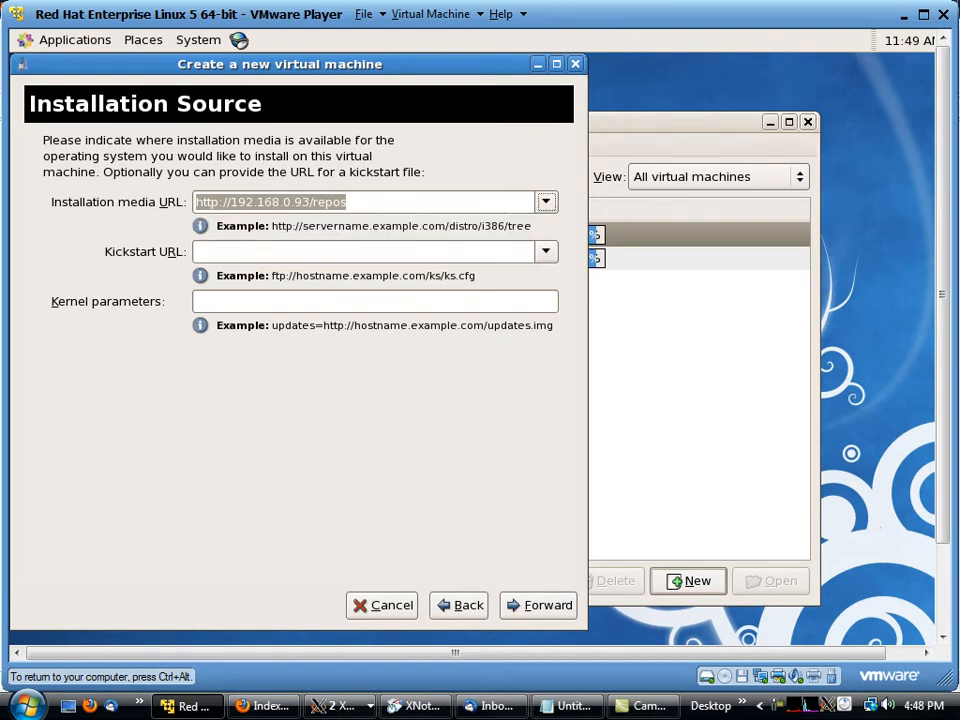
Give xen1 a 4000 MB disk image without preallocating the whole disk.
{"action": "left_click", "coordinate": [540, 604]}
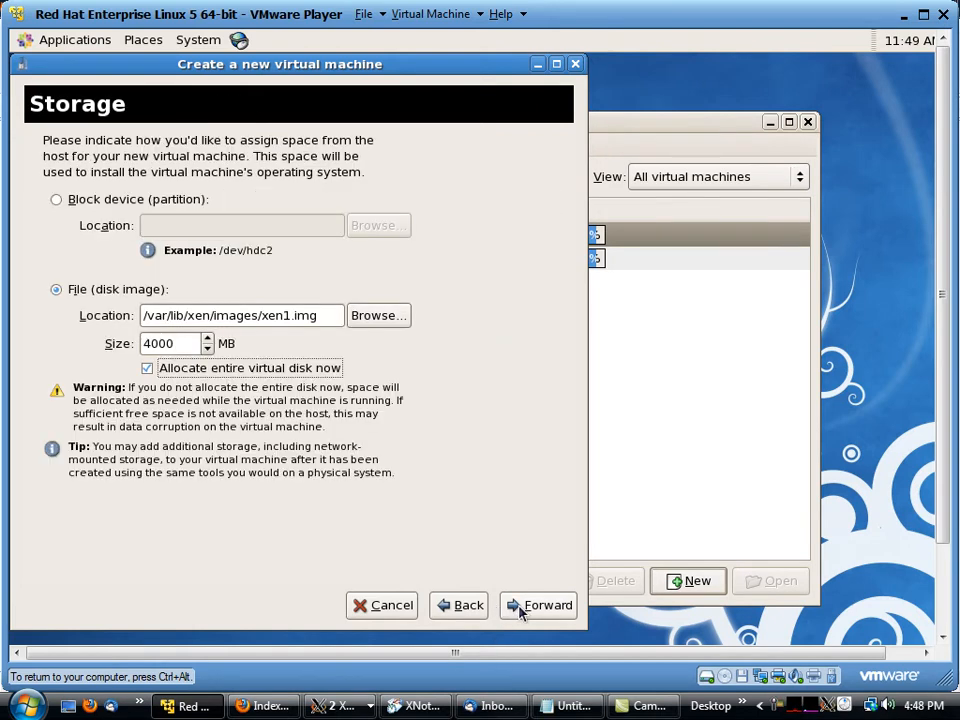
{"action": "left_click", "coordinate": [148, 368]}
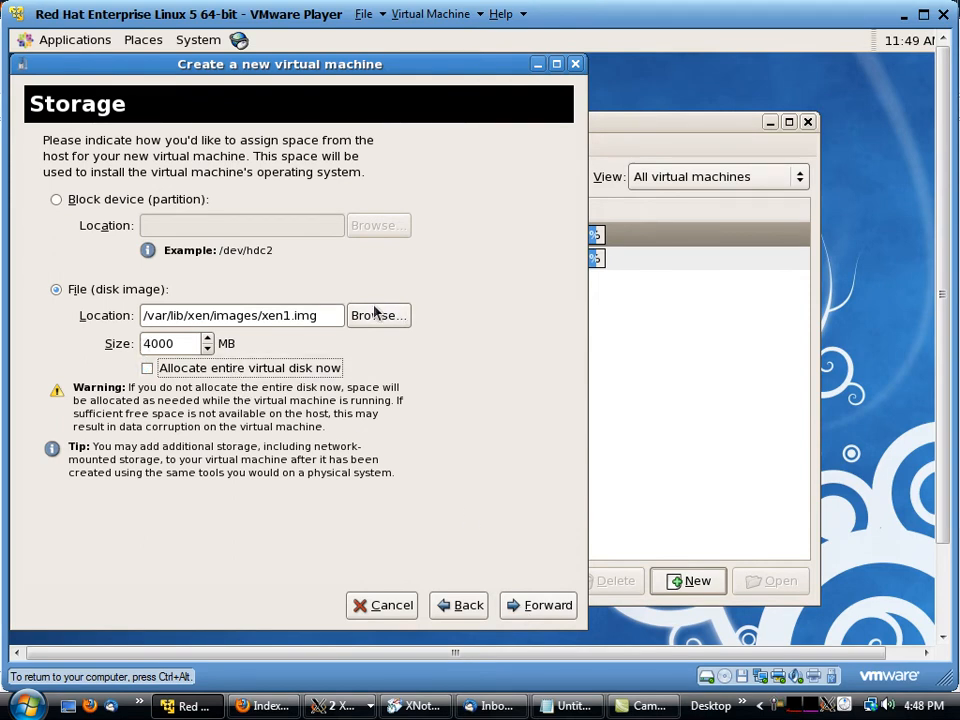
{"action": "left_click", "coordinate": [538, 604]}
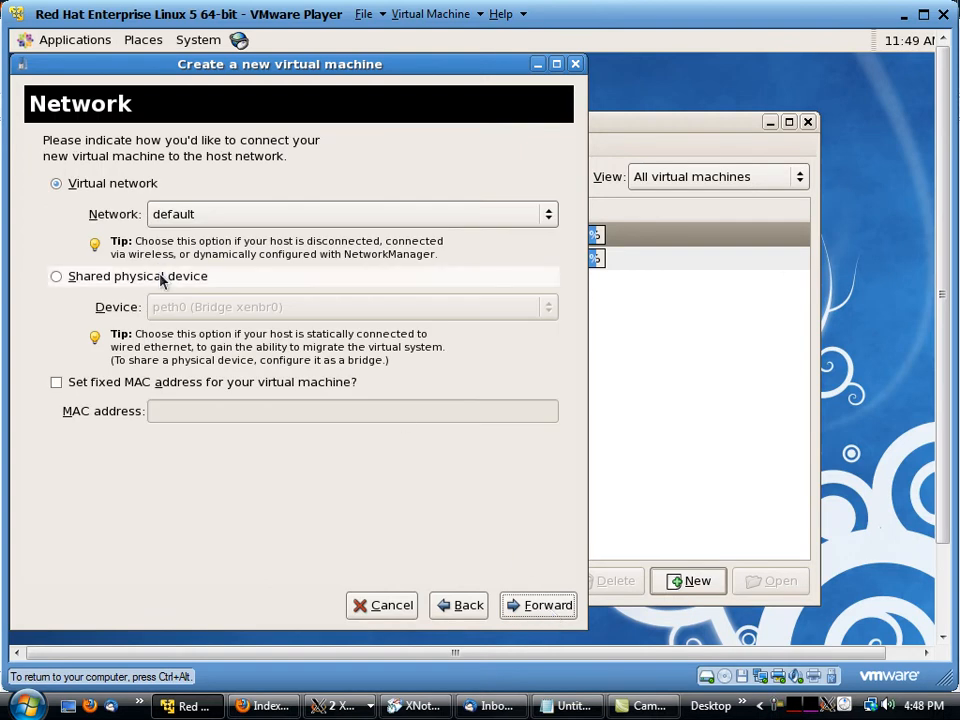
Connect through the shared physical device peth0, keep 512 MB memory and 4 VCPUs, and finish creation.
{"action": "left_click", "coordinate": [56, 276]}
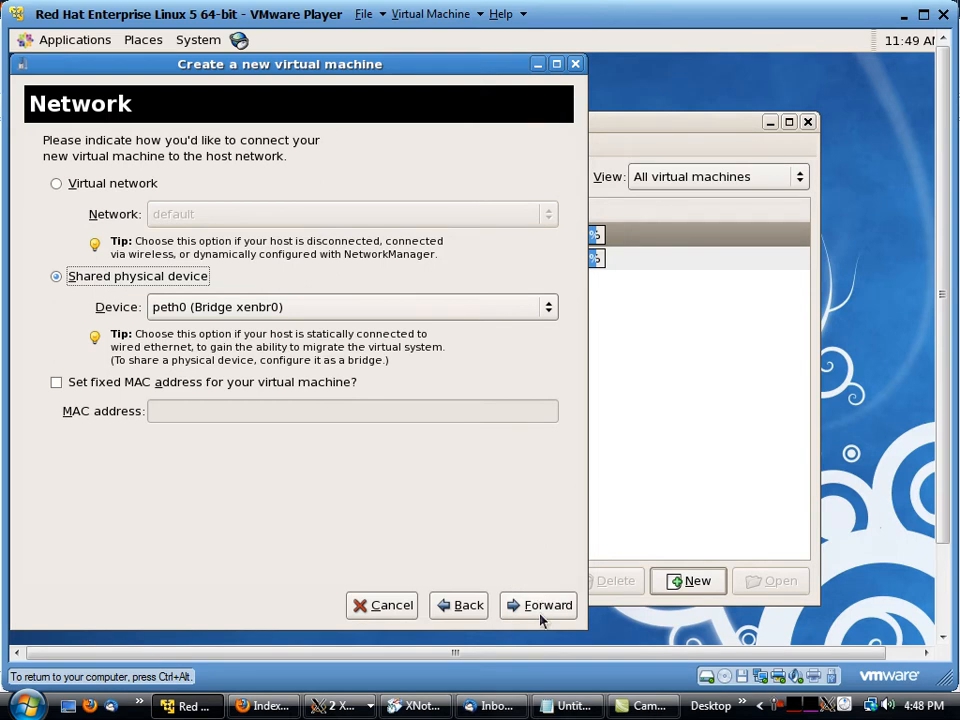
{"action": "left_click", "coordinate": [540, 604]}
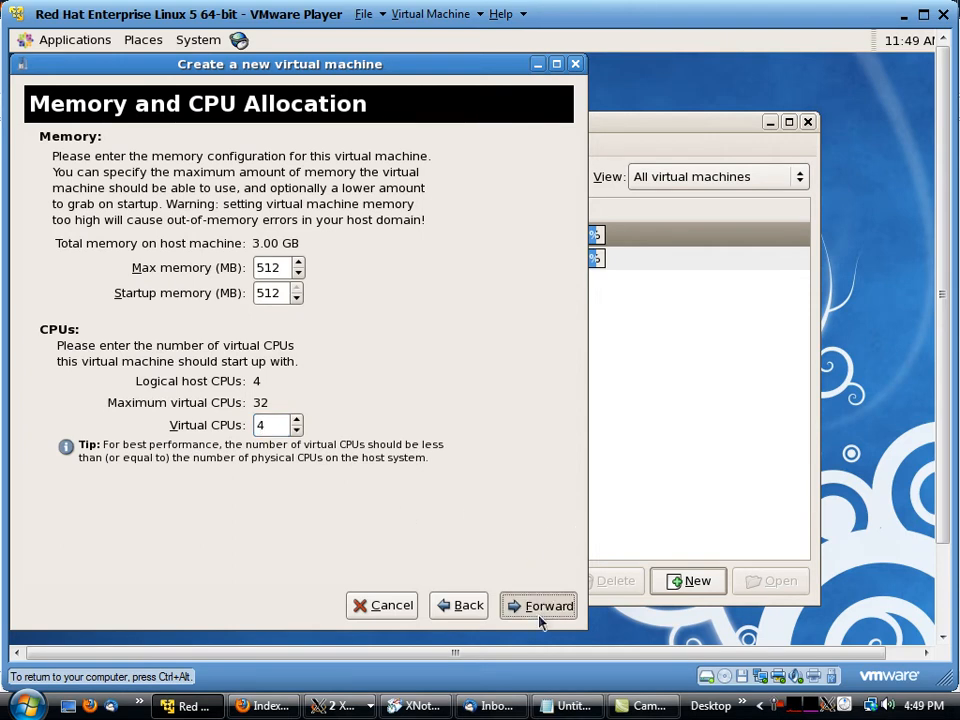
{"action": "left_click", "coordinate": [538, 604]}
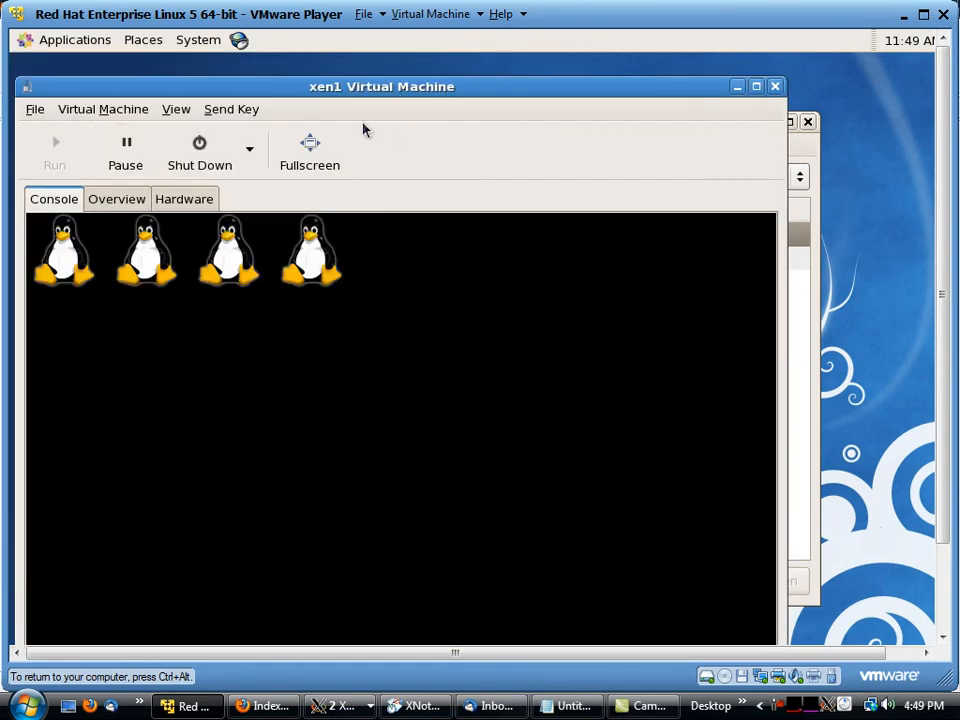
Maximize the xen1 console and accept English and automatic IPv4/IPv6 configuration in the CentOS installer.
{"action": "left_click", "coordinate": [308, 150]}
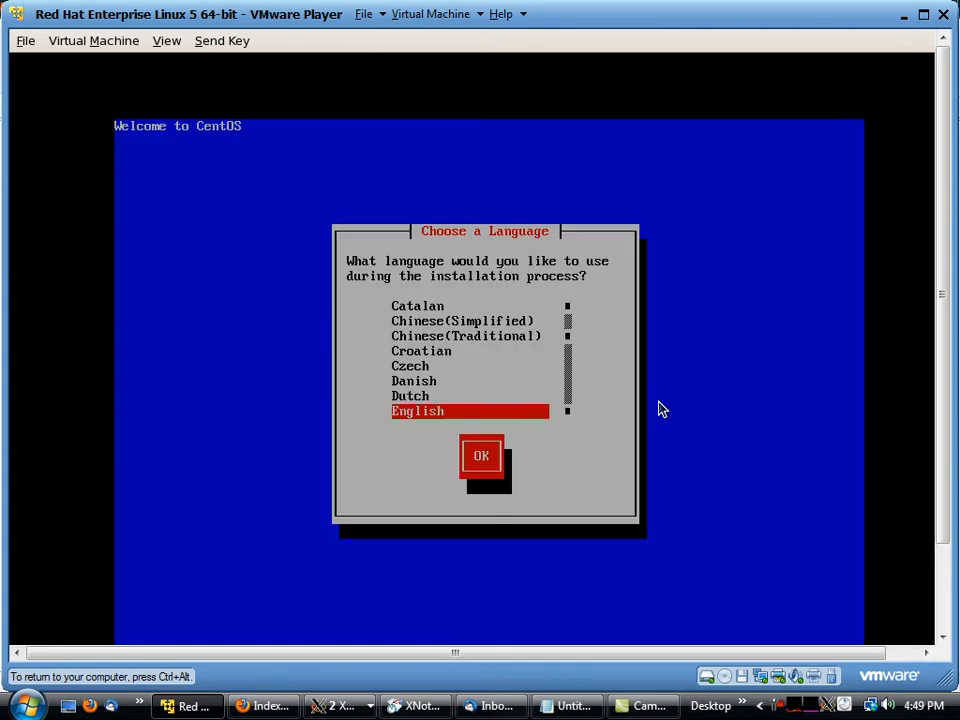
{"action": "left_click", "coordinate": [480, 456]}
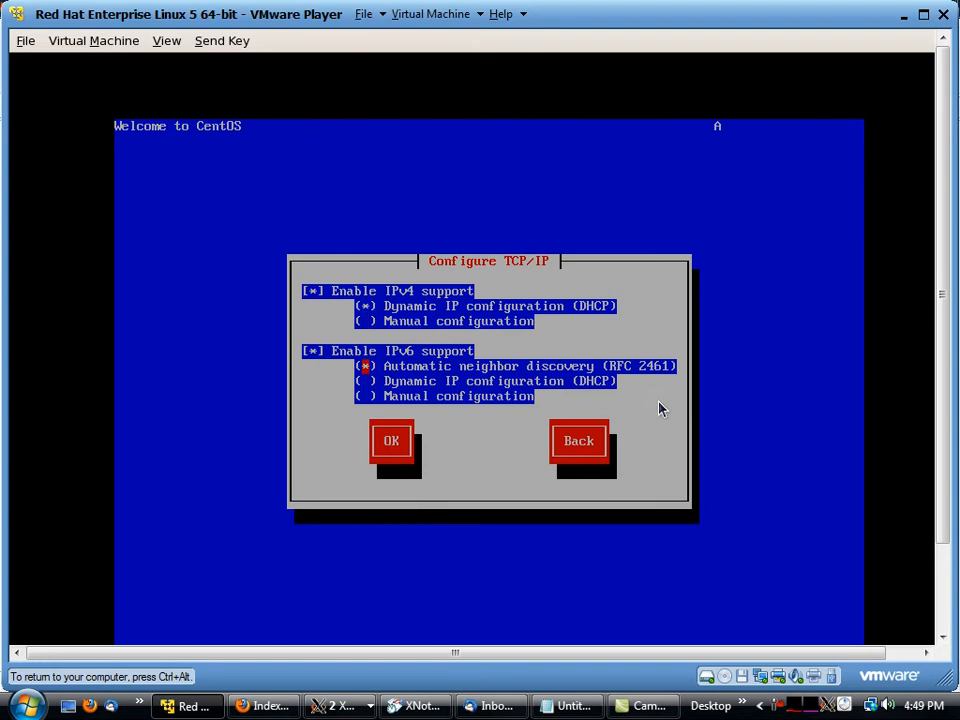
{"action": "left_click", "coordinate": [390, 442]}
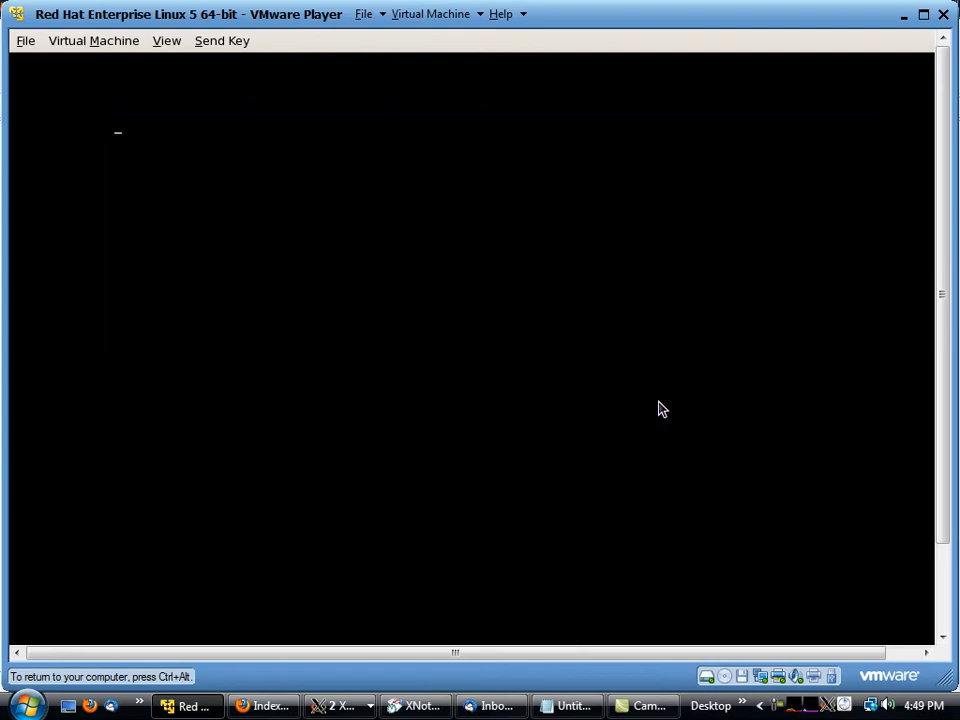
{"action": "left_click", "coordinate": [536, 380]}
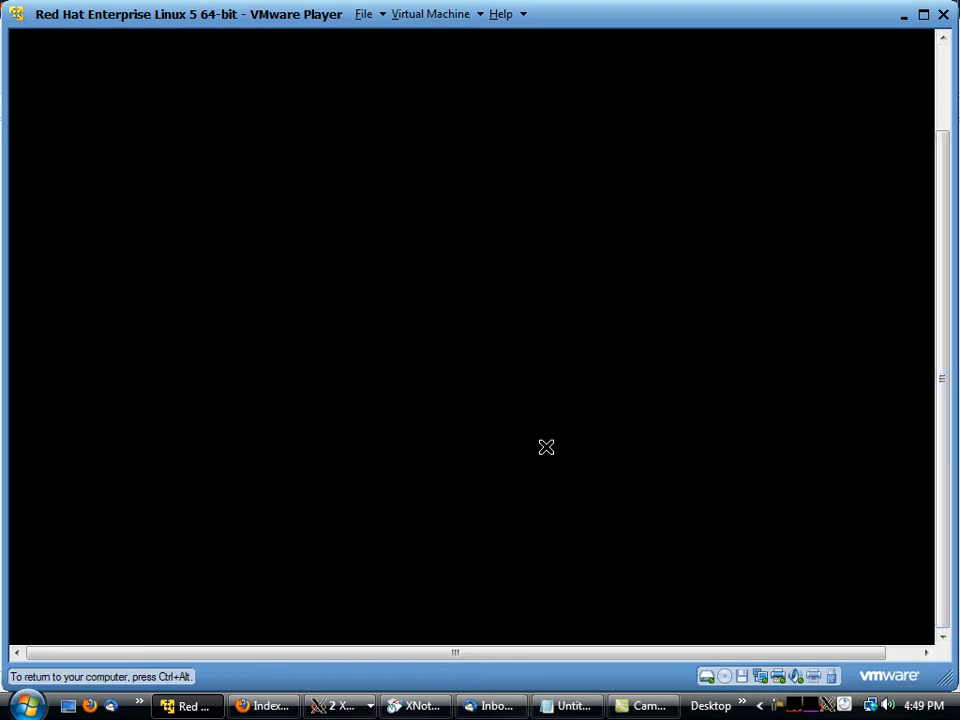
{"action": "mouse_move", "coordinate": [548, 420]}
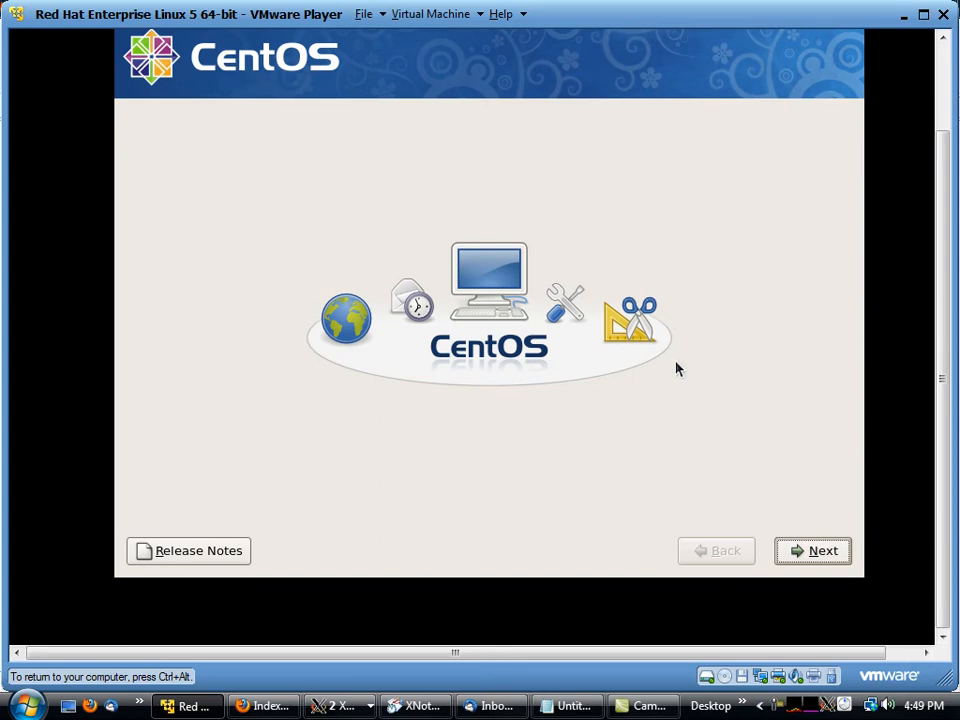
Initialize the unreadable virtual drive, accept the default partition layout and confirm removing all partitions.
{"action": "left_click", "coordinate": [812, 552]}
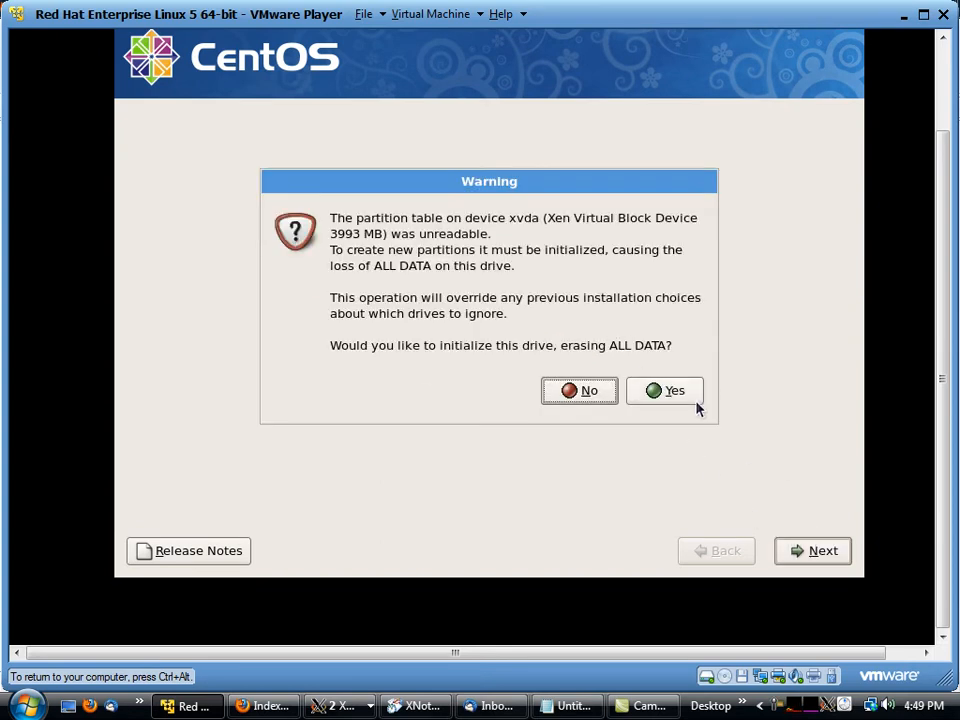
{"action": "left_click", "coordinate": [674, 390]}
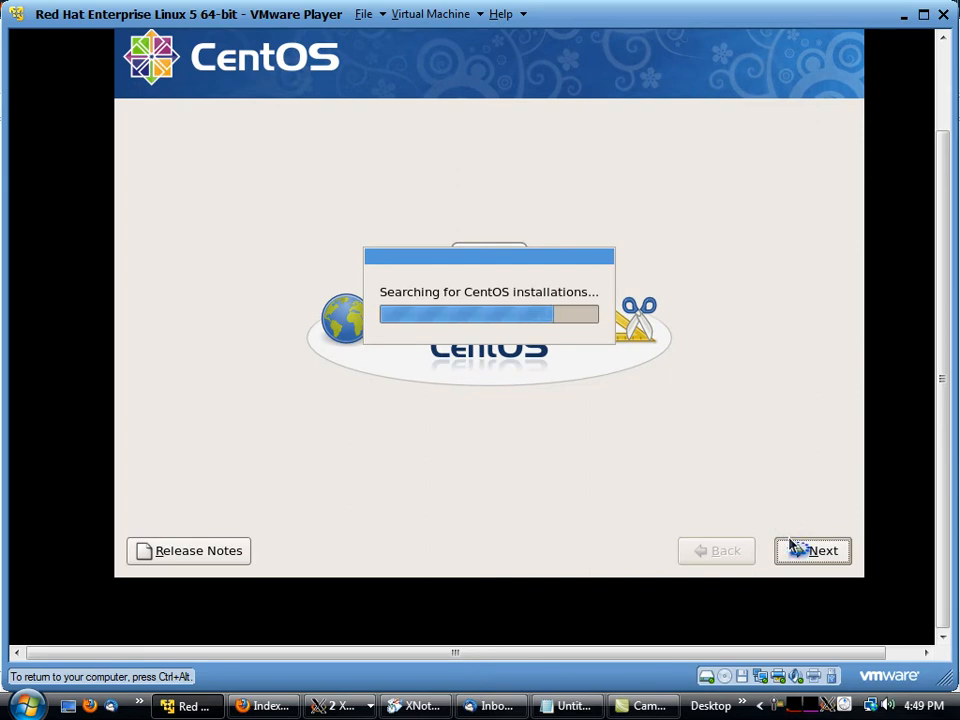
{"action": "left_click", "coordinate": [812, 552]}
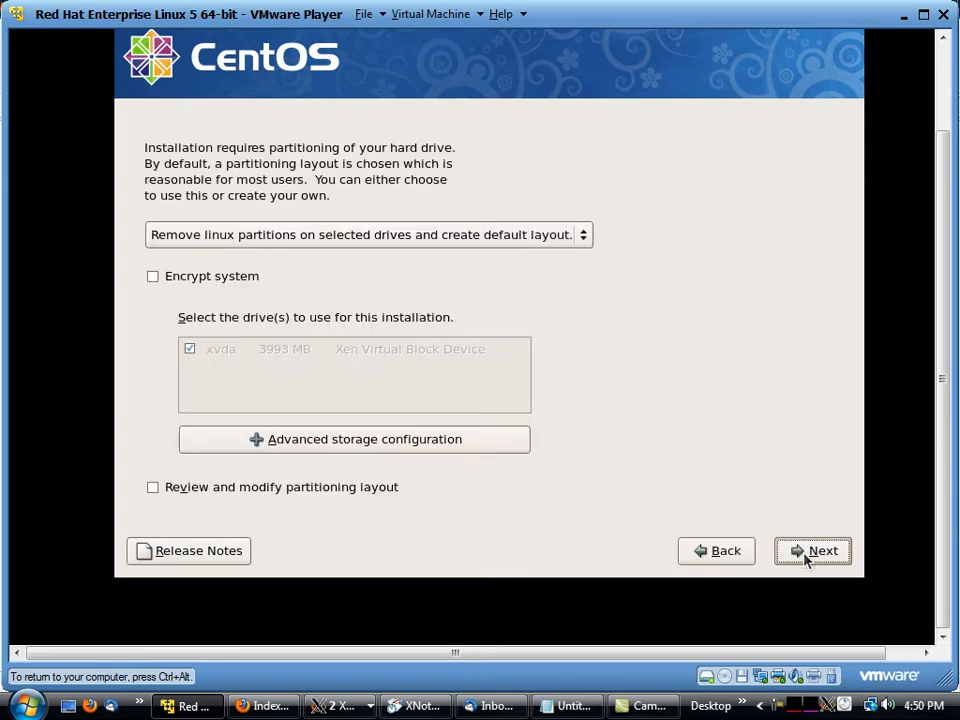
{"action": "mouse_move", "coordinate": [808, 558]}
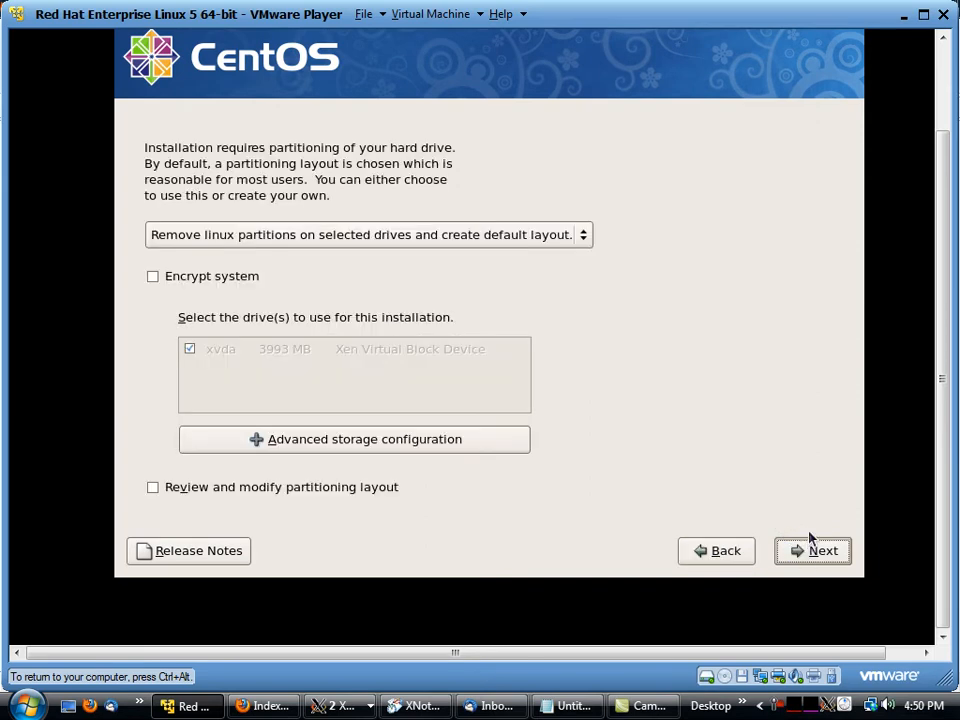
{"action": "left_click", "coordinate": [812, 550]}
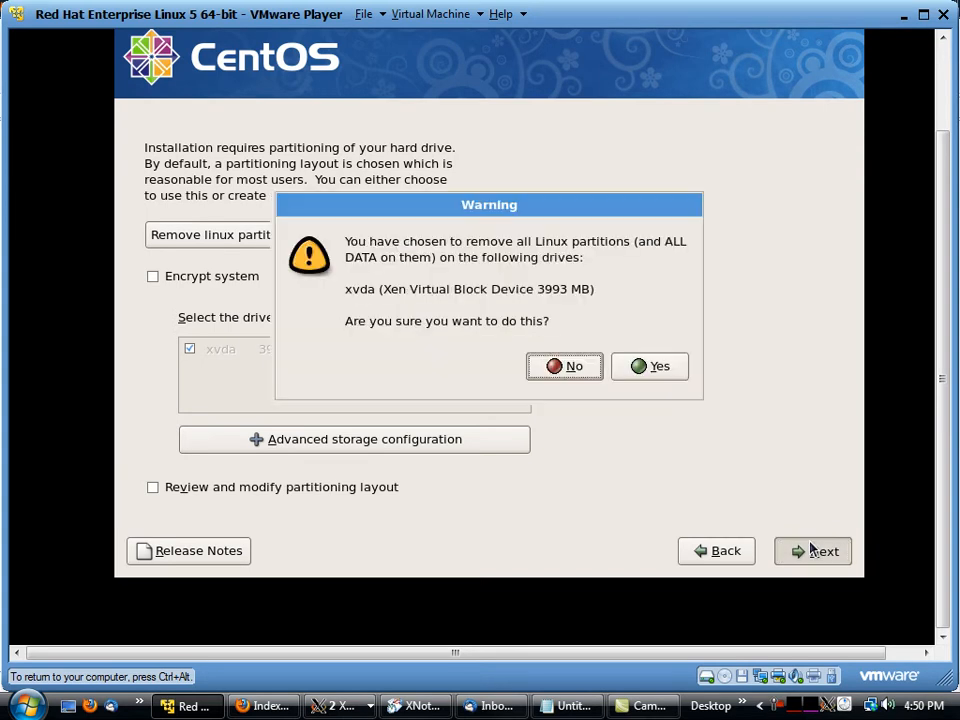
{"action": "left_click", "coordinate": [648, 364]}
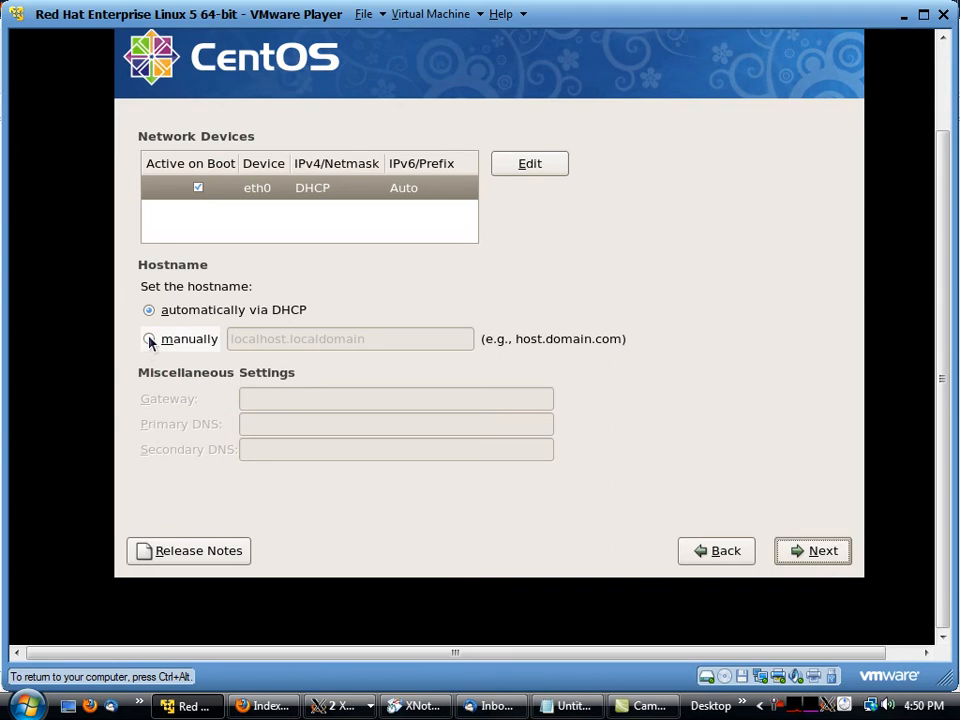
Set the hostname xen1, enter and confirm the root password, and continue the installer.
{"action": "type", "text": "xen1"}
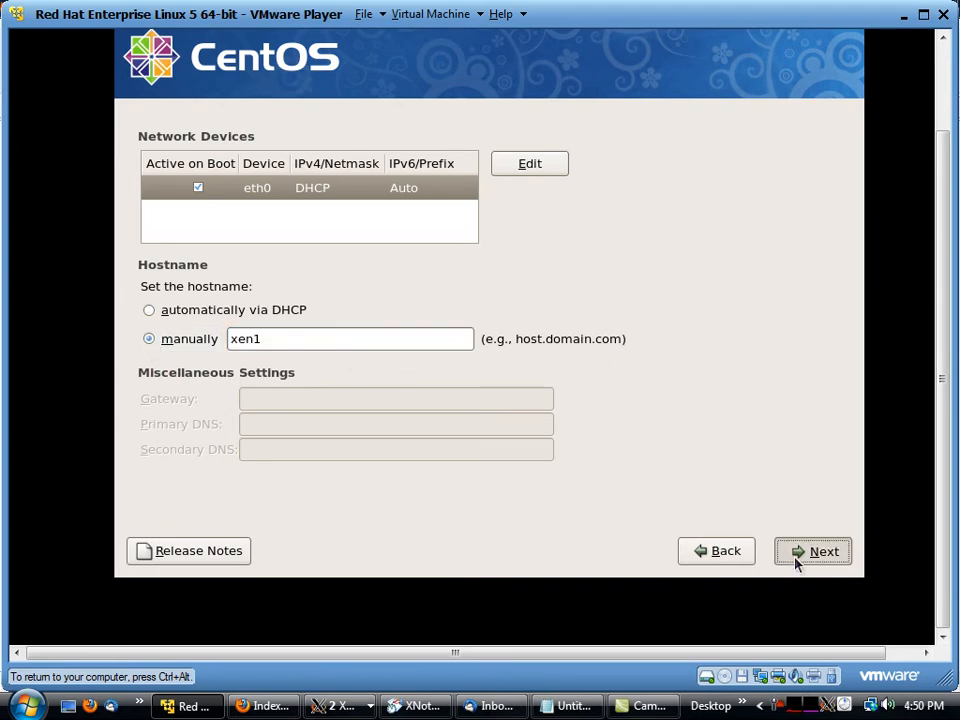
{"action": "left_click", "coordinate": [812, 552]}
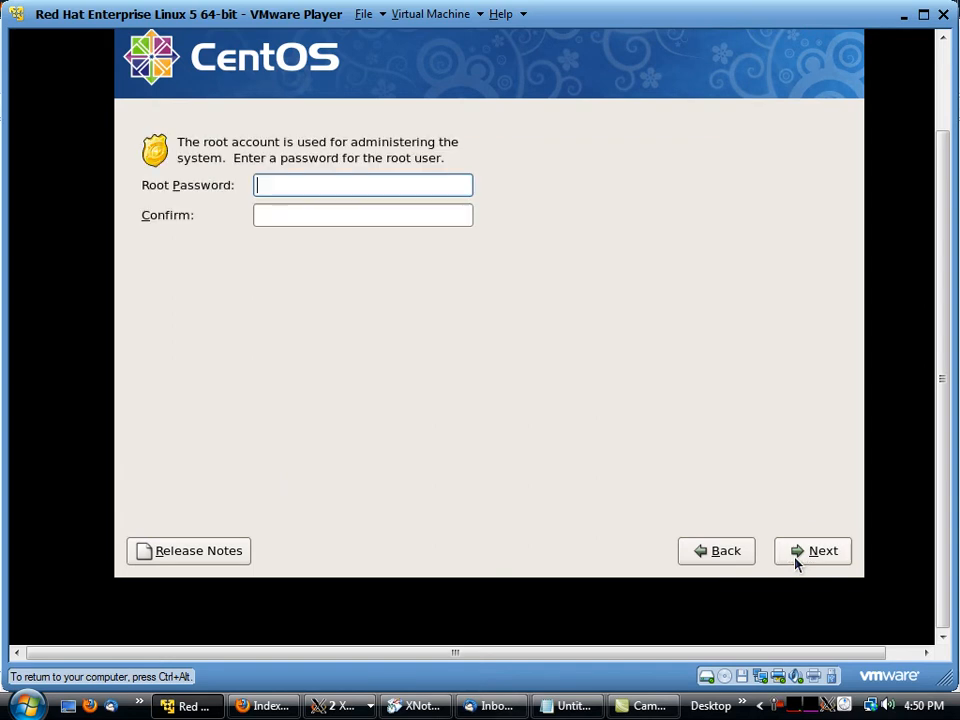
{"action": "type", "text": "•••••"}
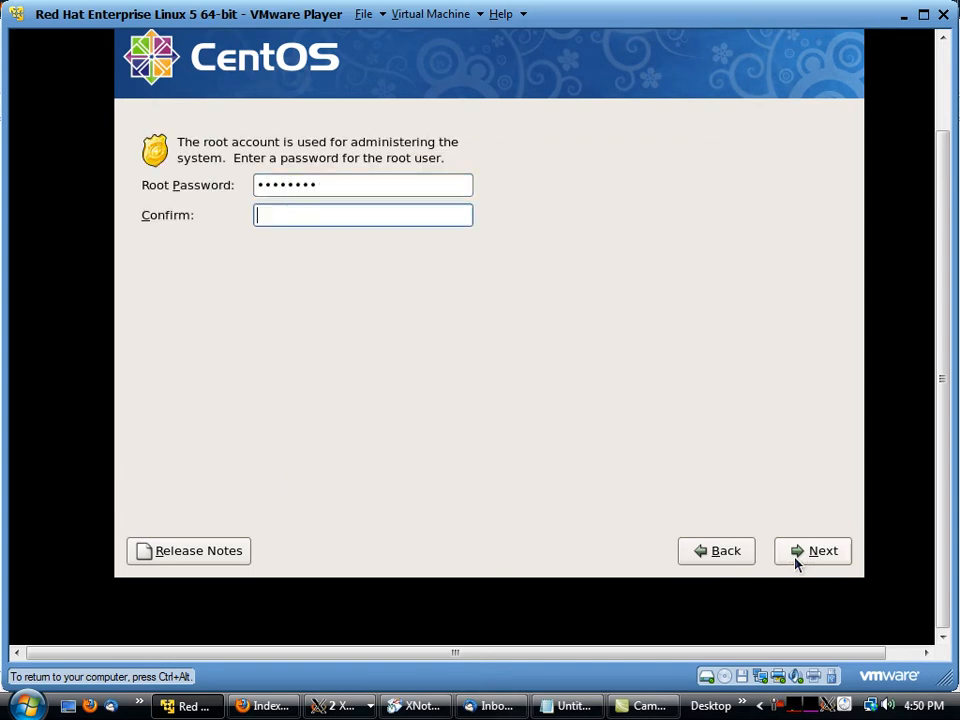
{"action": "left_click", "coordinate": [812, 552]}
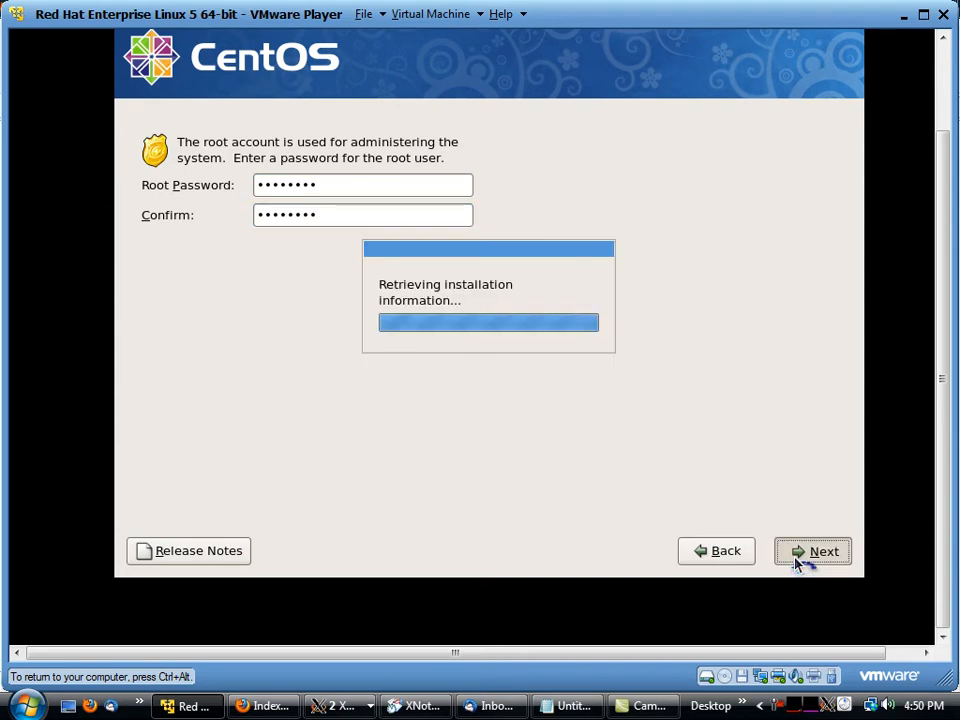
Deselect the Desktop - Gnome software group and continue past the dependency check to the ready-to-install page.
{"action": "left_click", "coordinate": [812, 552]}
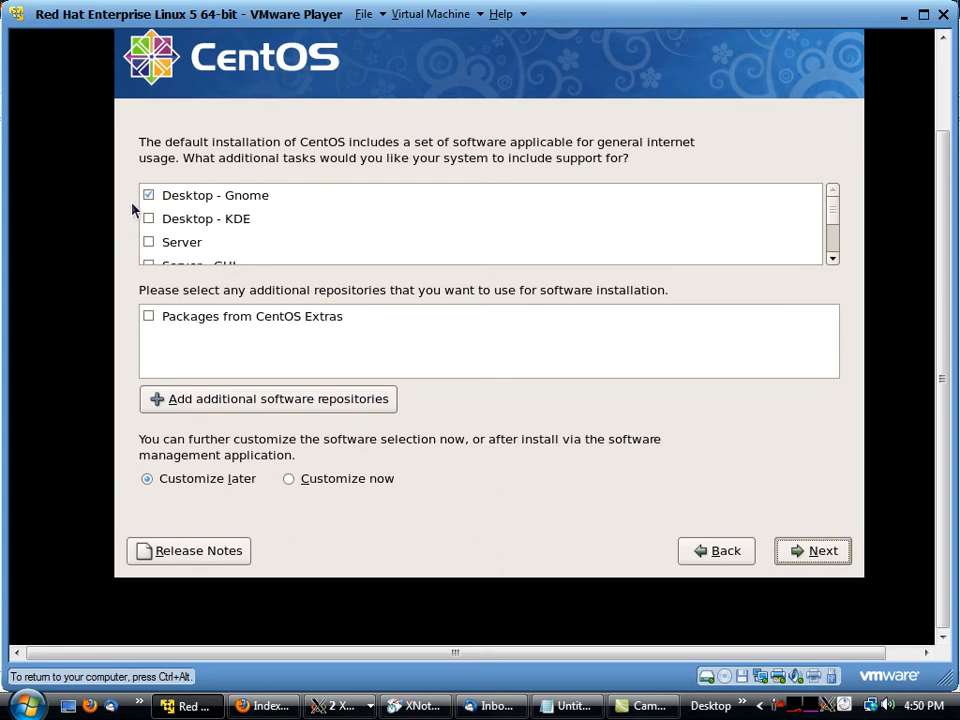
{"action": "left_click", "coordinate": [216, 196]}
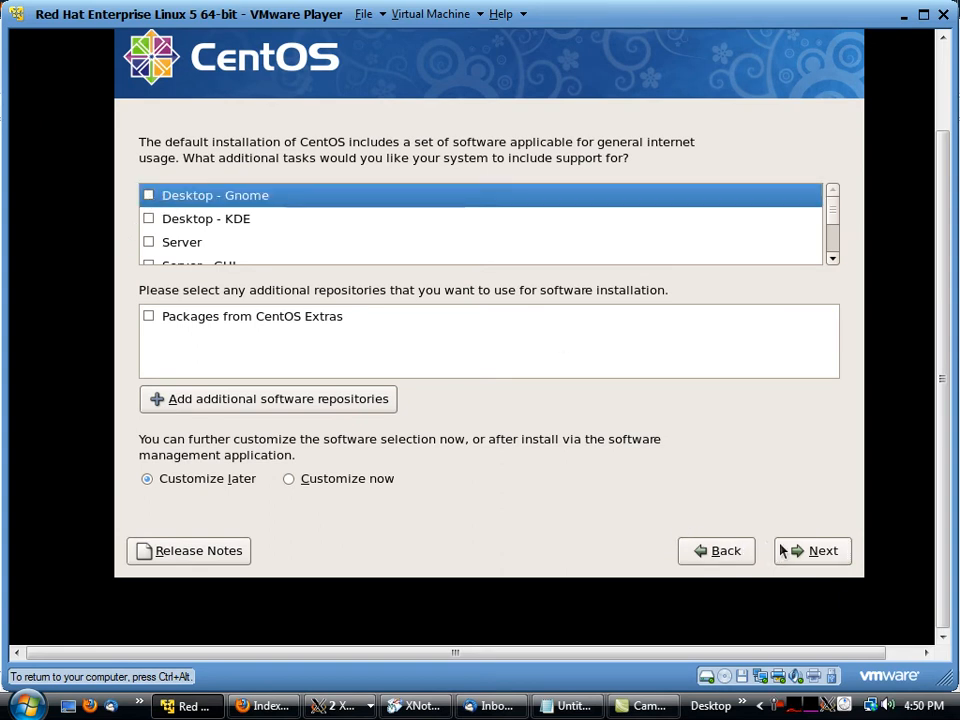
{"action": "left_click", "coordinate": [812, 552]}
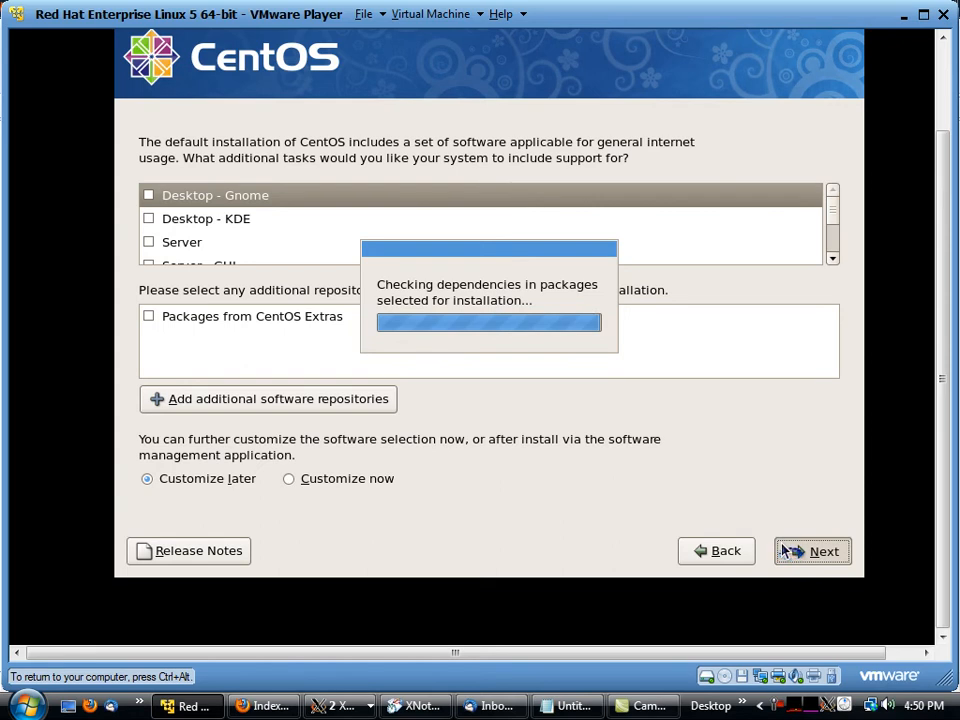
{"action": "left_click", "coordinate": [812, 552]}
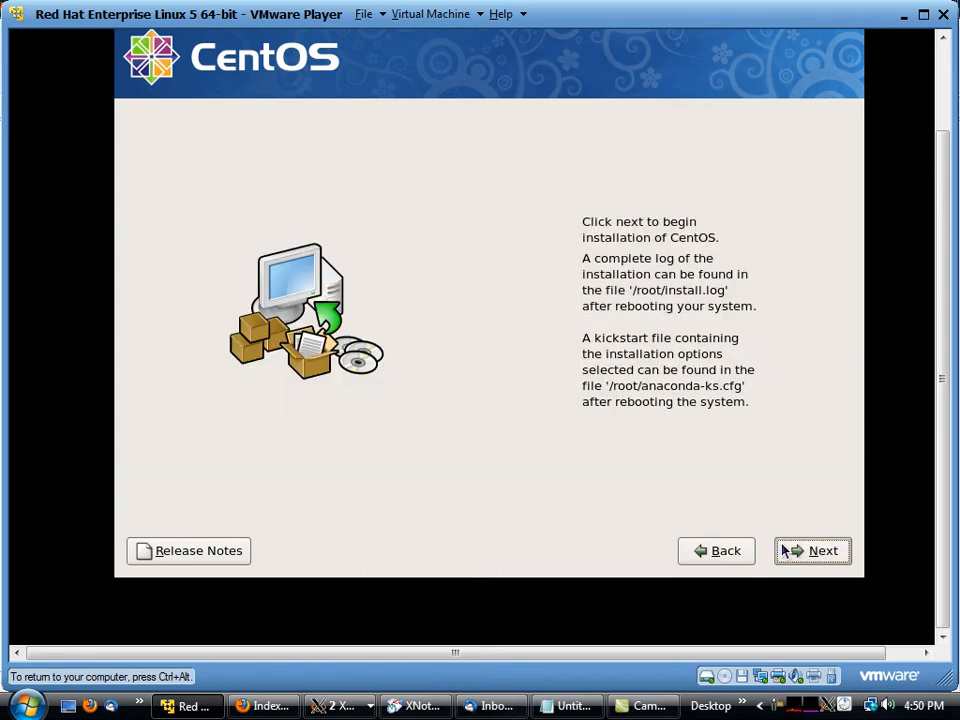
{"action": "mouse_move", "coordinate": [818, 568]}
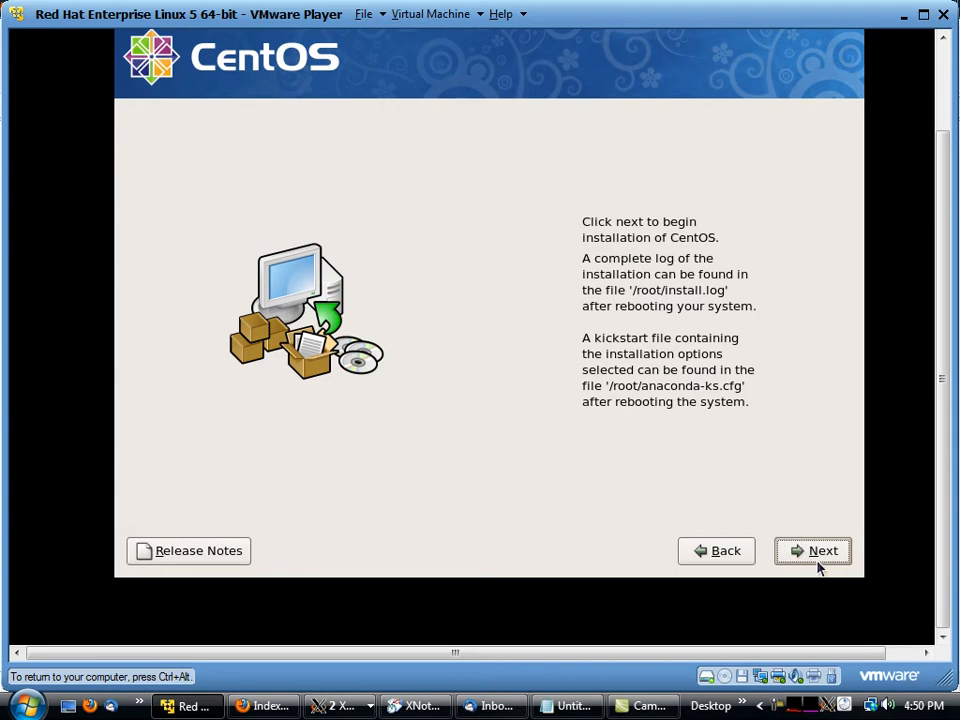
{"action": "mouse_move", "coordinate": [818, 568]}
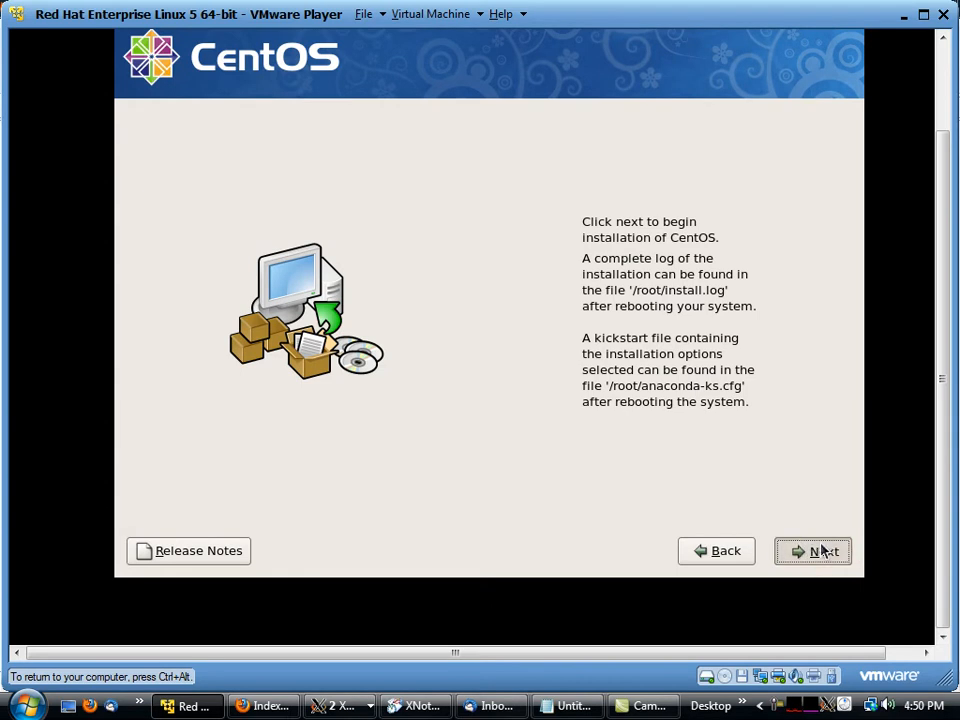
Begin the CentOS installation, then bring up the root terminal on zscm.
{"action": "left_click", "coordinate": [812, 552]}
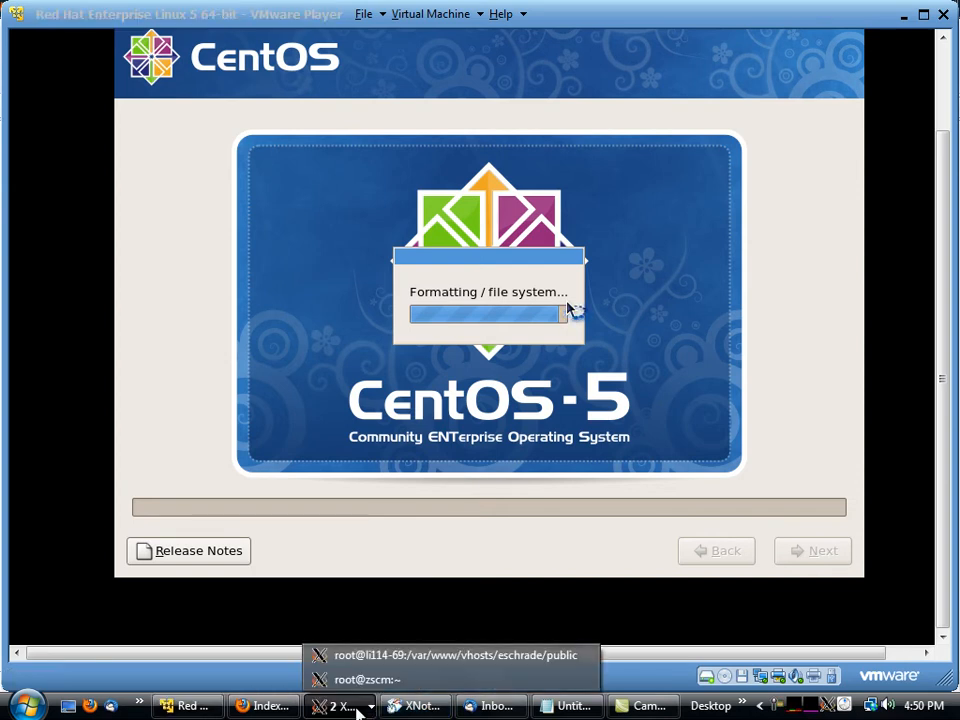
{"action": "left_click", "coordinate": [336, 706]}
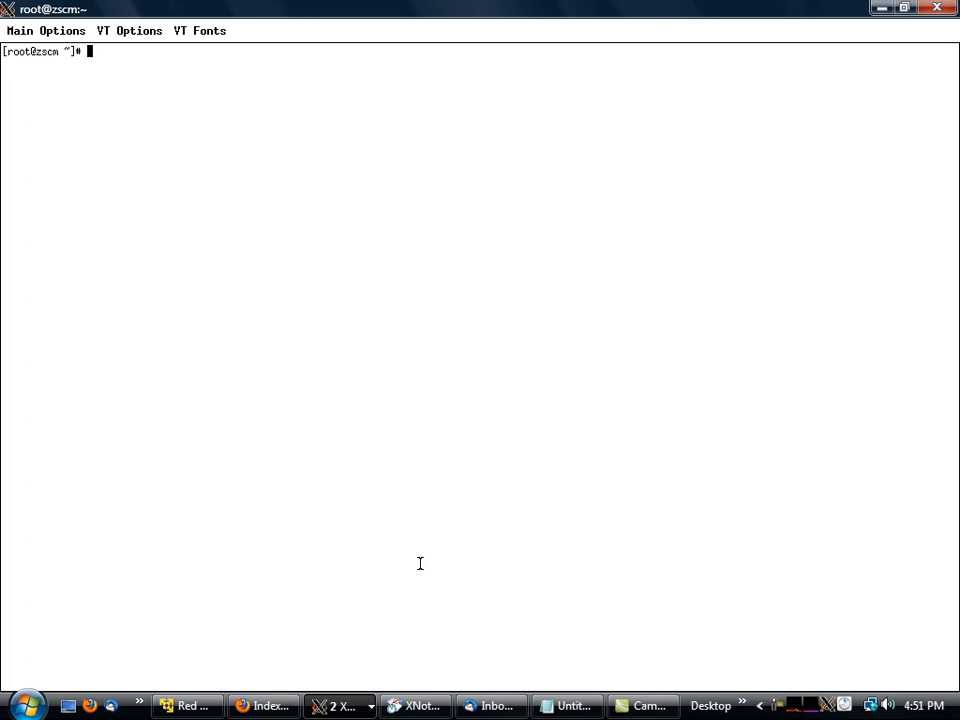
Display /etc/yum.repos.d/zend.repo to review the Zend yum repository settings.
{"action": "type", "text": "c"}
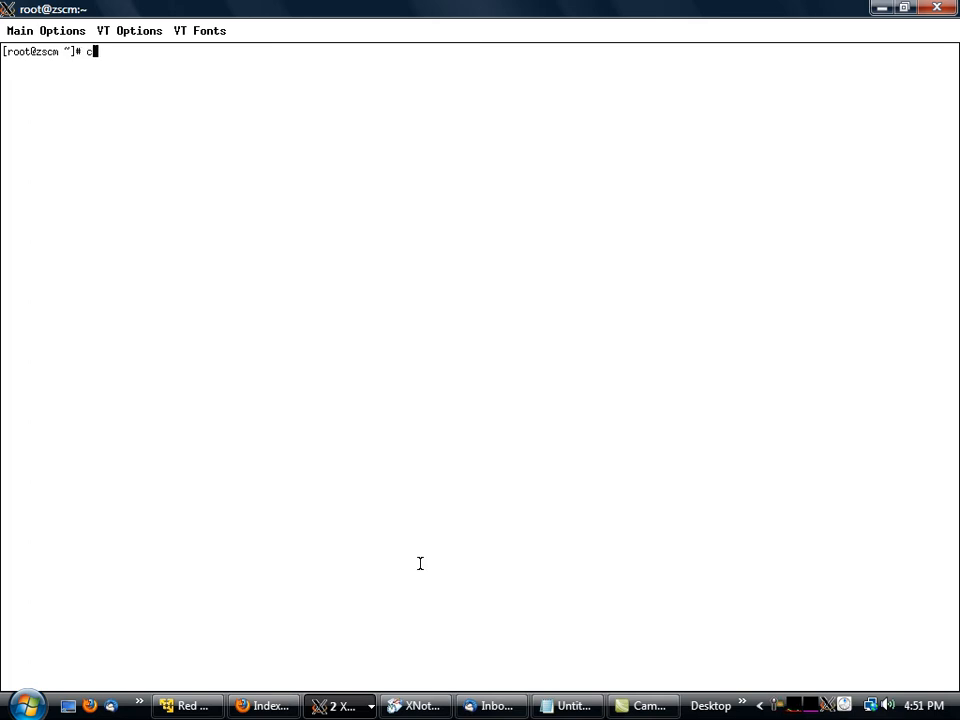
{"action": "type", "text": "at /"}
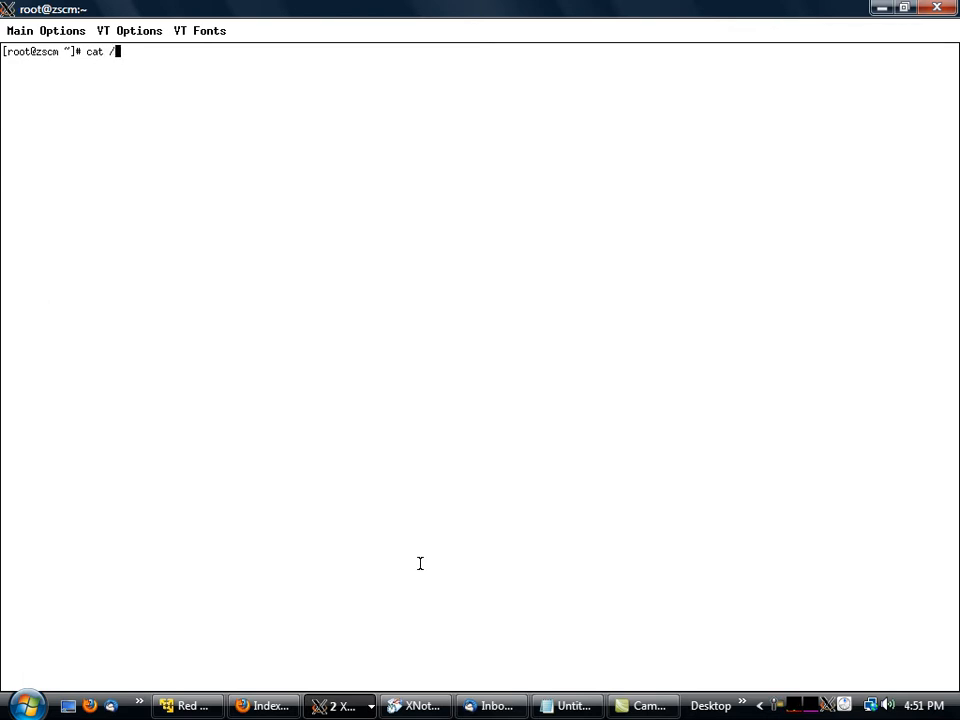
{"action": "type", "text": "etc/yum."}
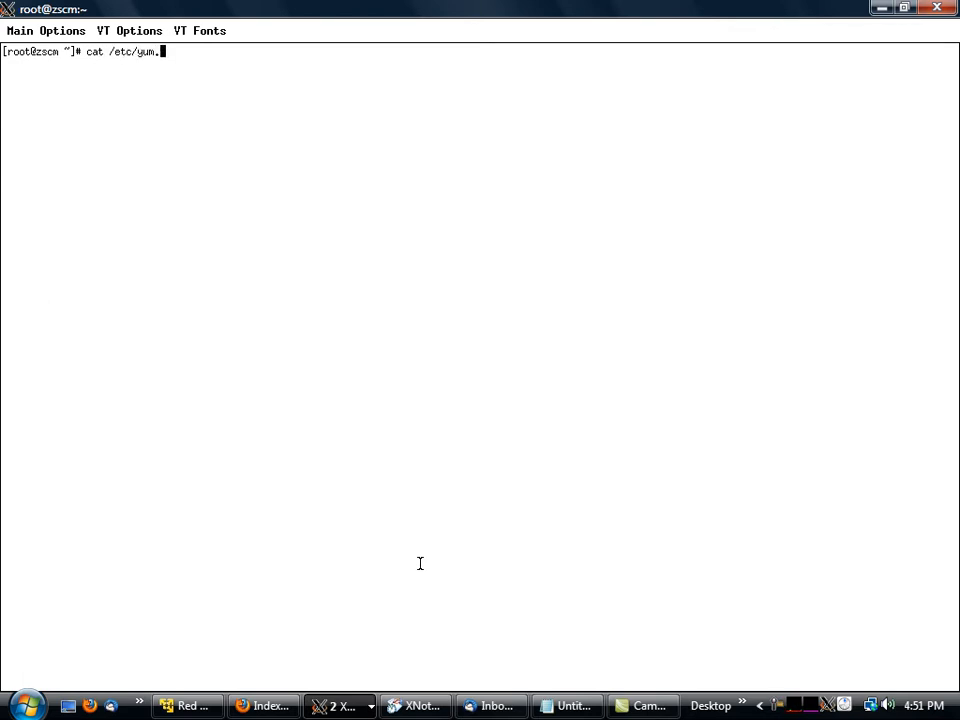
{"action": "type", "text": "repos.d/zend.repo"}
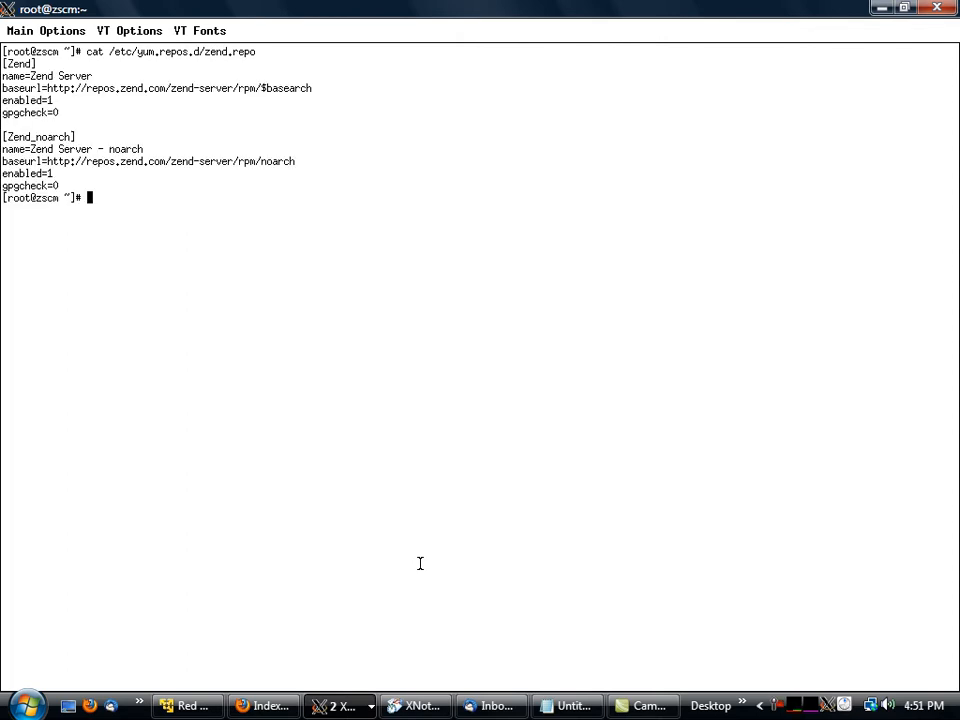
Run yum install zend-server-cluster-manager to install it with its dependencies.
{"action": "type", "text": "yum"}
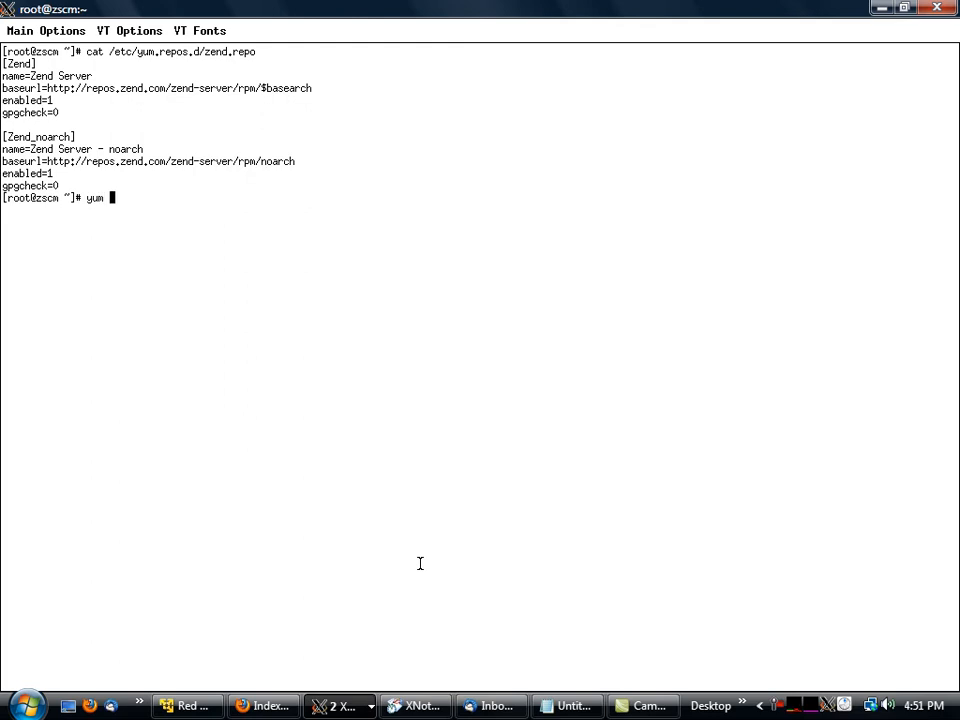
{"action": "type", "text": "install zend-serve"}
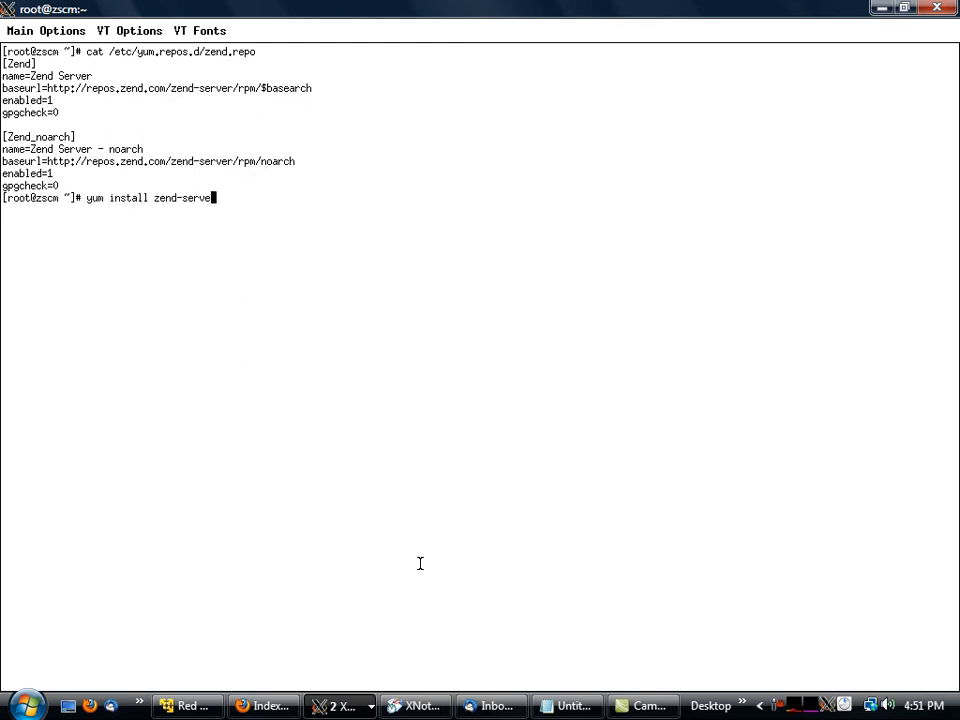
{"action": "type", "text": "-lcu"}
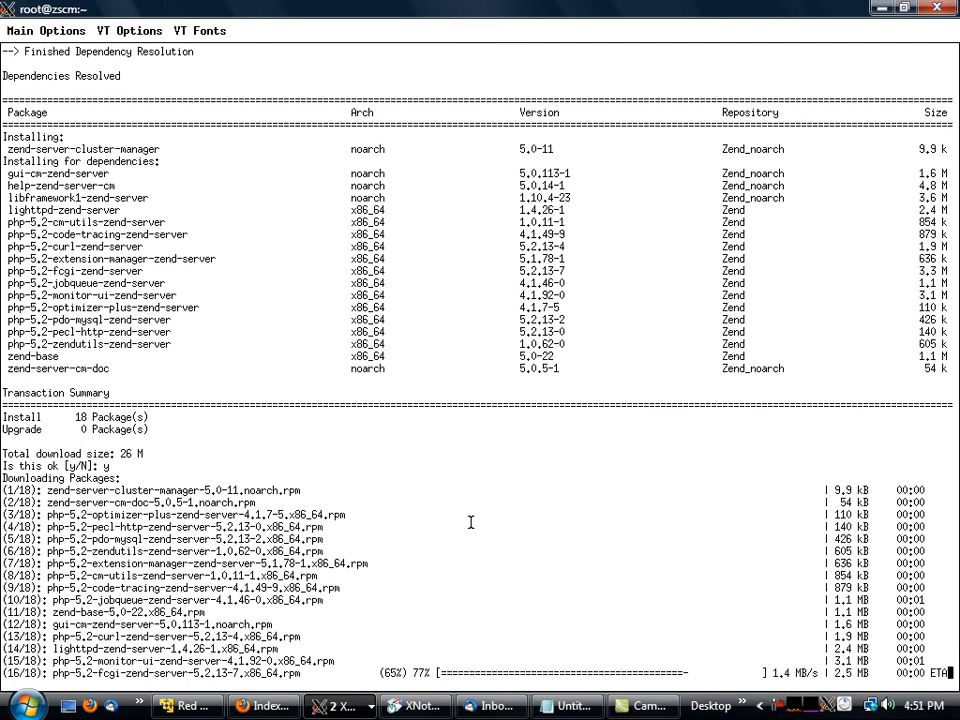
Switch to the xen1 console to check the CentOS package installation progress.
{"action": "left_click", "coordinate": [184, 706]}
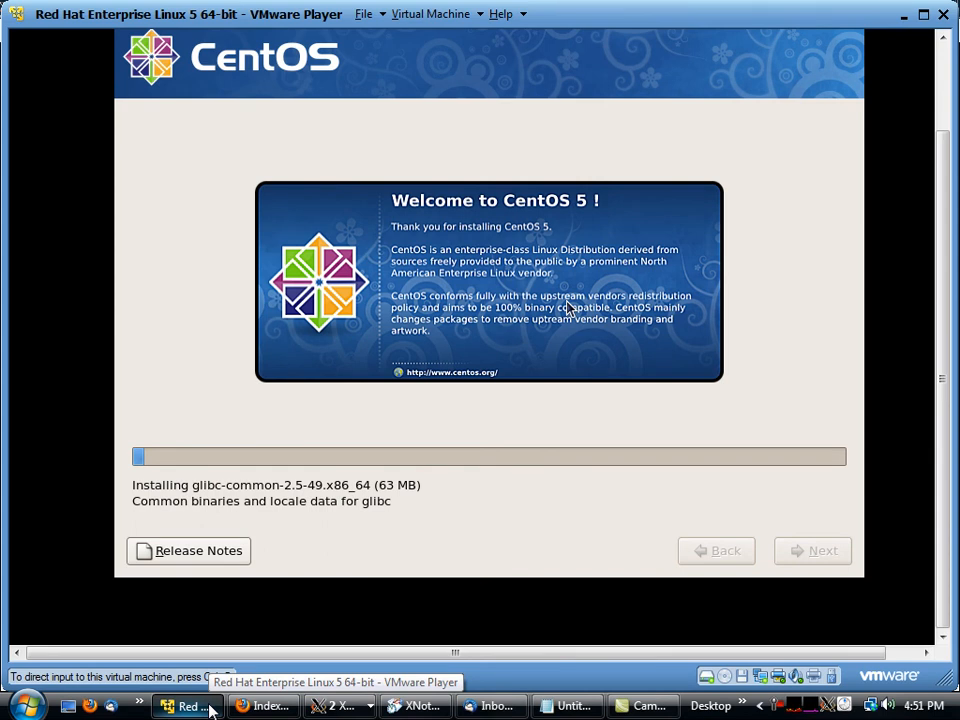
{"action": "mouse_move", "coordinate": [264, 706]}
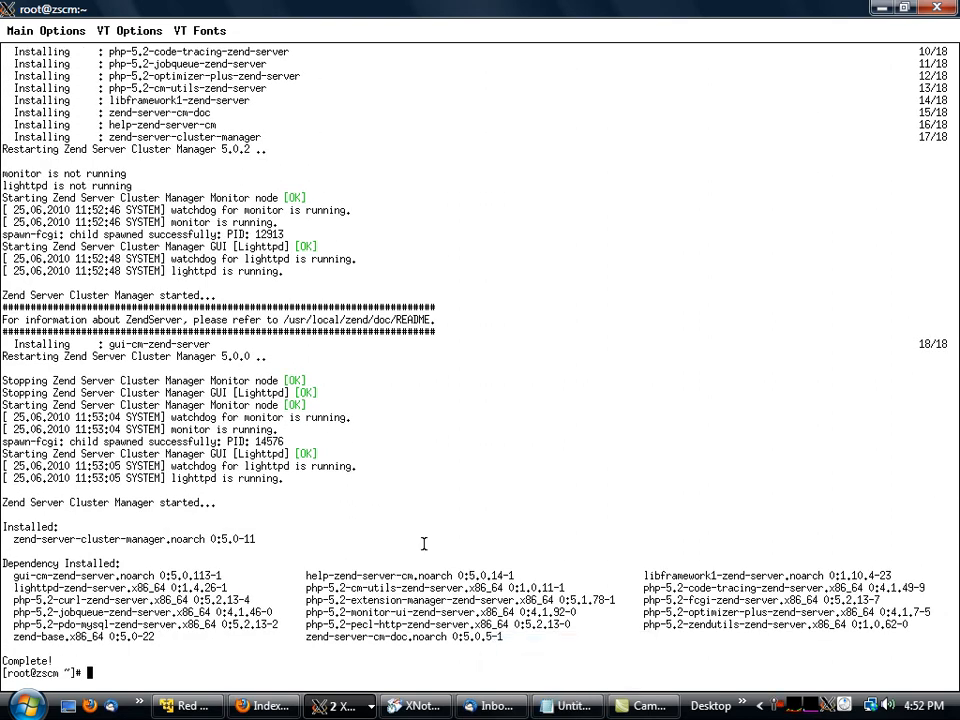
Run ps -ef | grep mysql to confirm mysqld is running, then switch to Firefox with a new tab.
{"action": "type", "text": "ps -ef | grep mysql"}
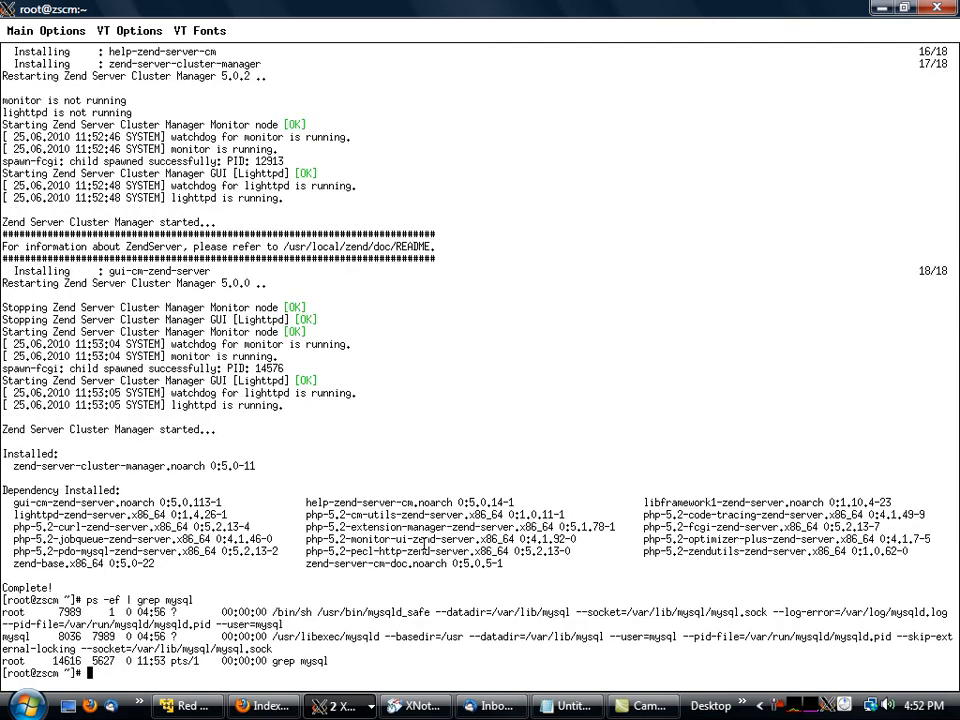
{"action": "left_click", "coordinate": [264, 706]}
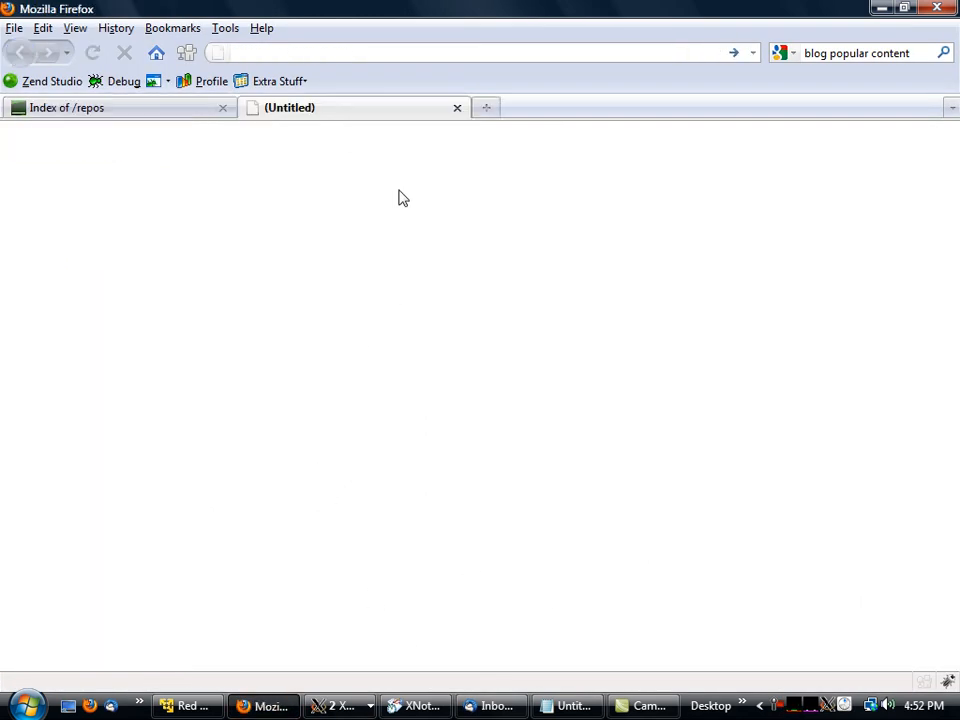
Set the Cluster Manager administration password and continue to the licensing step.
{"action": "type", "text": "zscm.local:10081/ZendServerManager/Login#1277502764691"}
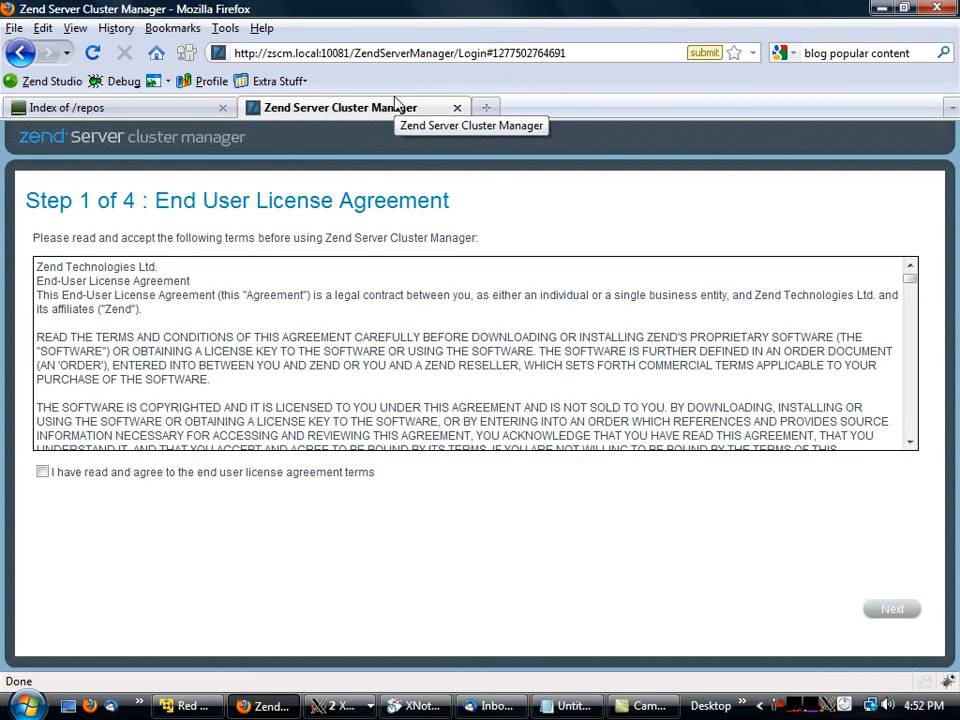
{"action": "mouse_move", "coordinate": [156, 478]}
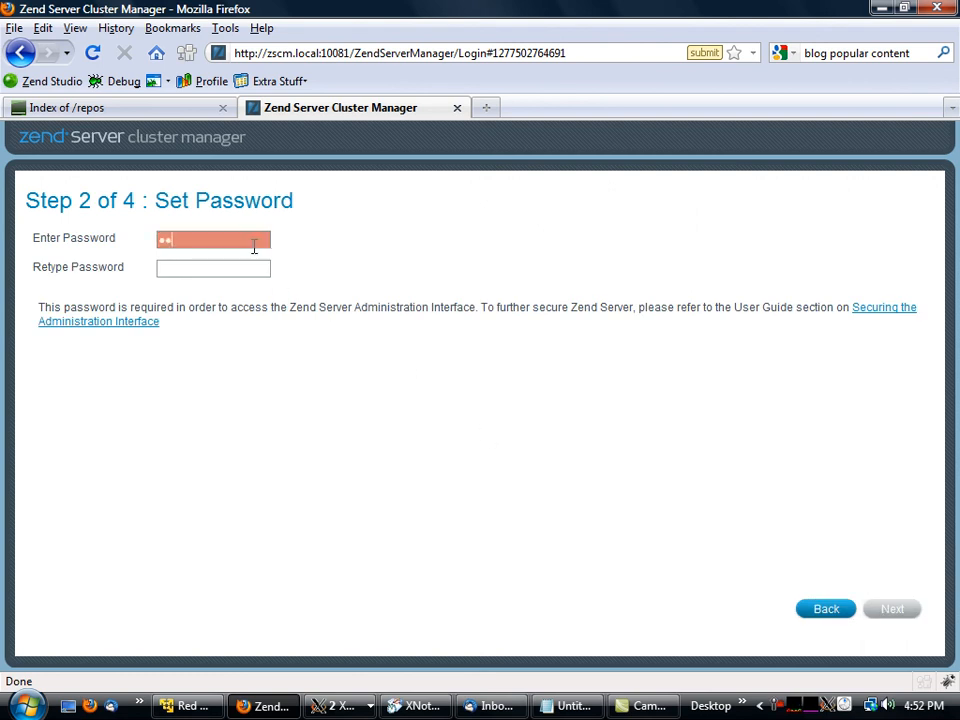
{"action": "type", "text": "••••••••"}
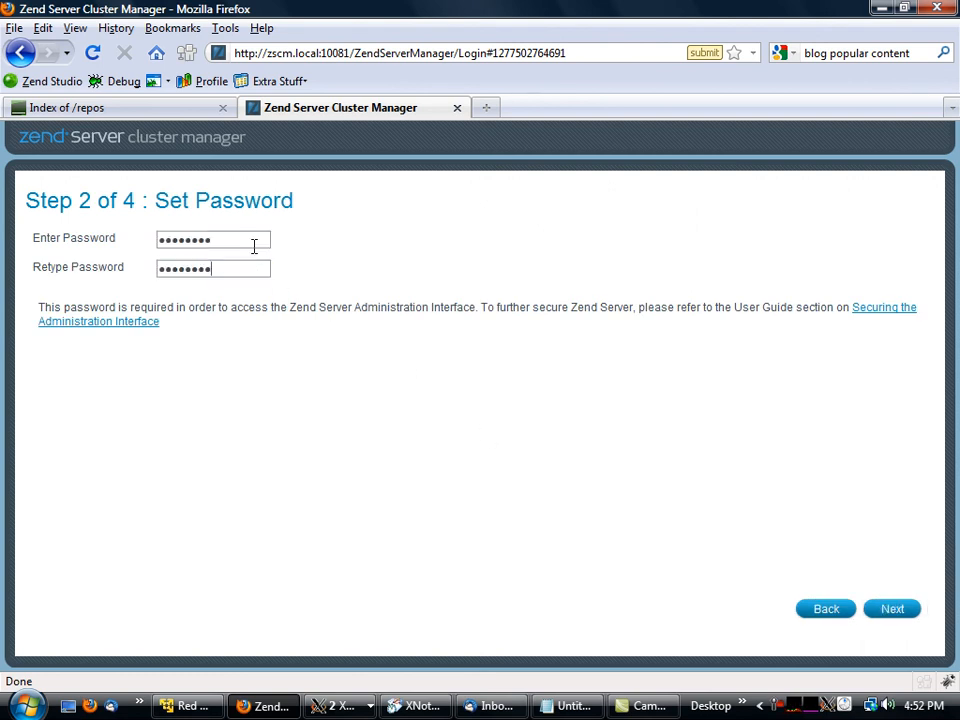
{"action": "left_click", "coordinate": [892, 608]}
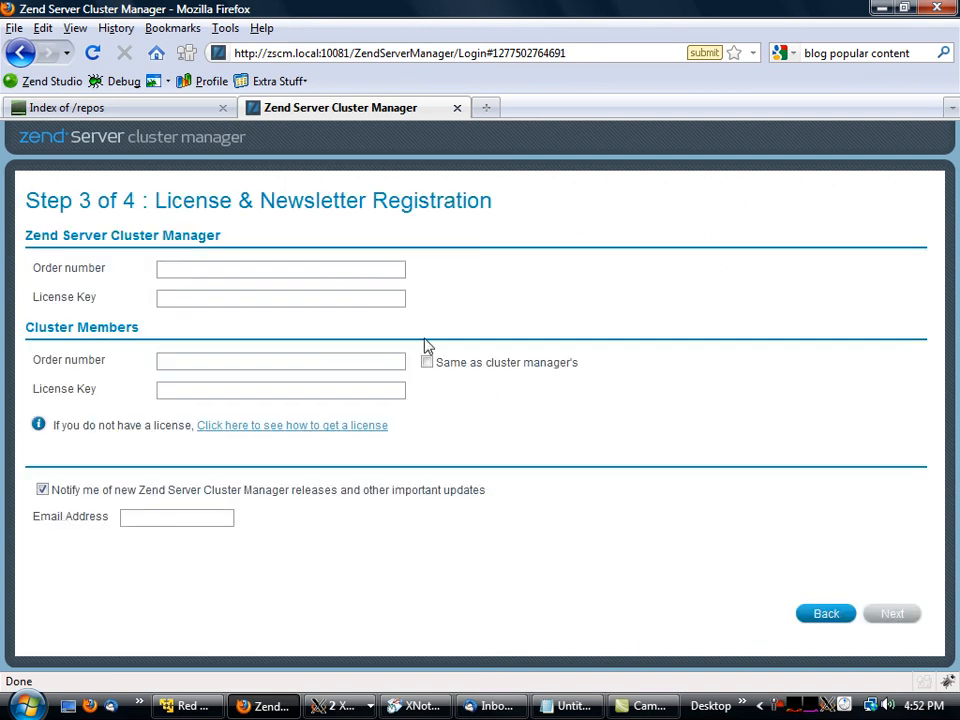
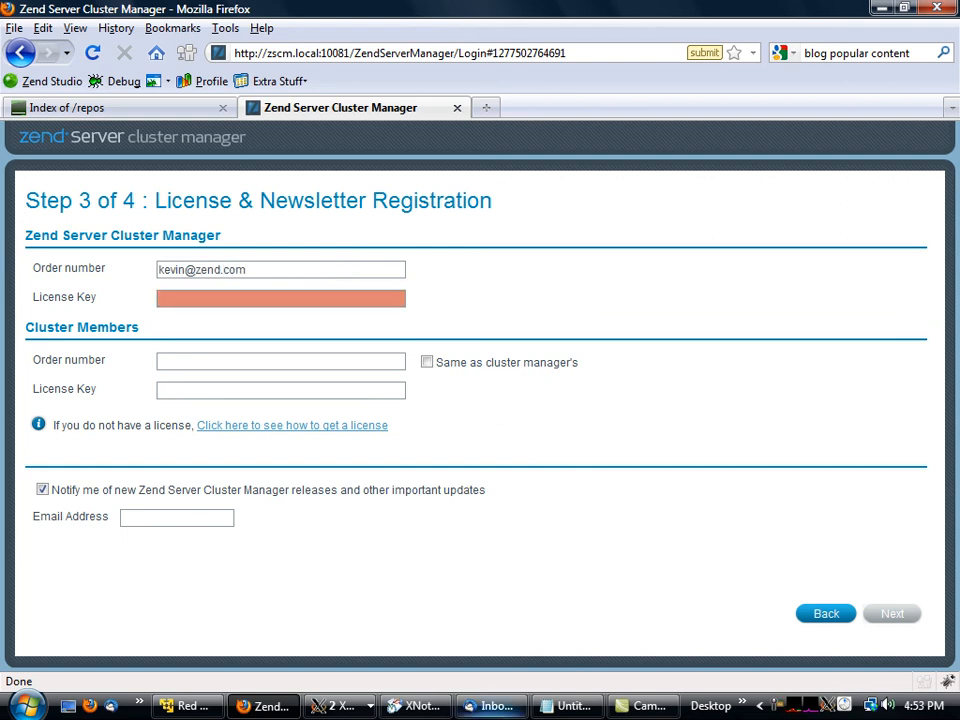
Enter the order number and license keys, reusing the manager's order number for cluster members.
{"action": "left_click", "coordinate": [568, 706]}
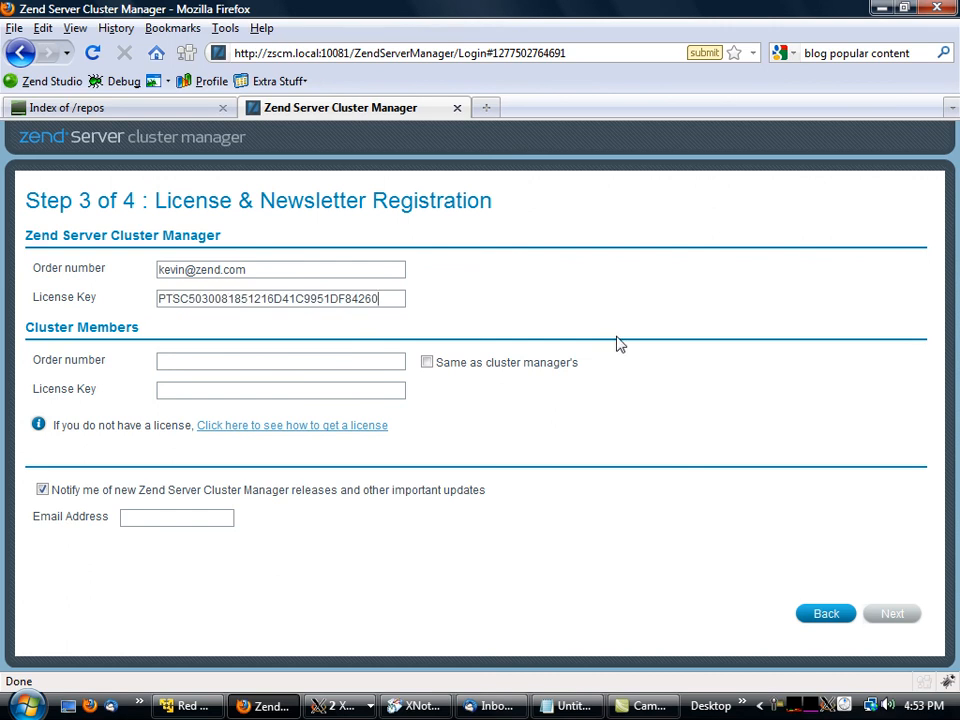
{"action": "left_click", "coordinate": [428, 362]}
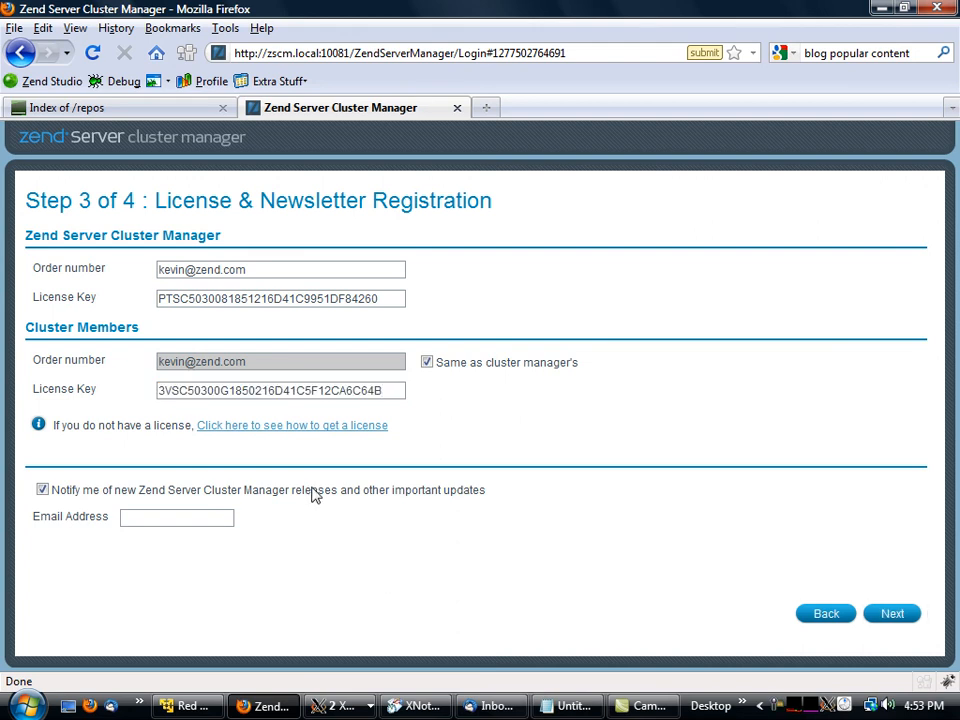
Set the database host to zscm.local and finish setup, which reports user 'zend' already exists.
{"action": "left_click", "coordinate": [892, 612]}
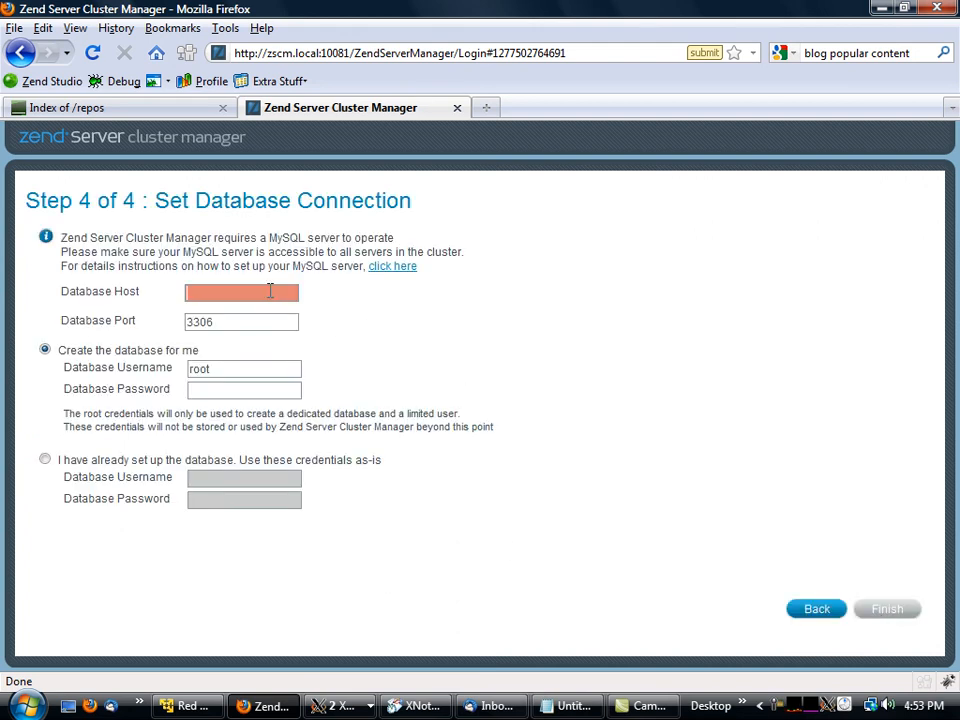
{"action": "type", "text": "zc"}
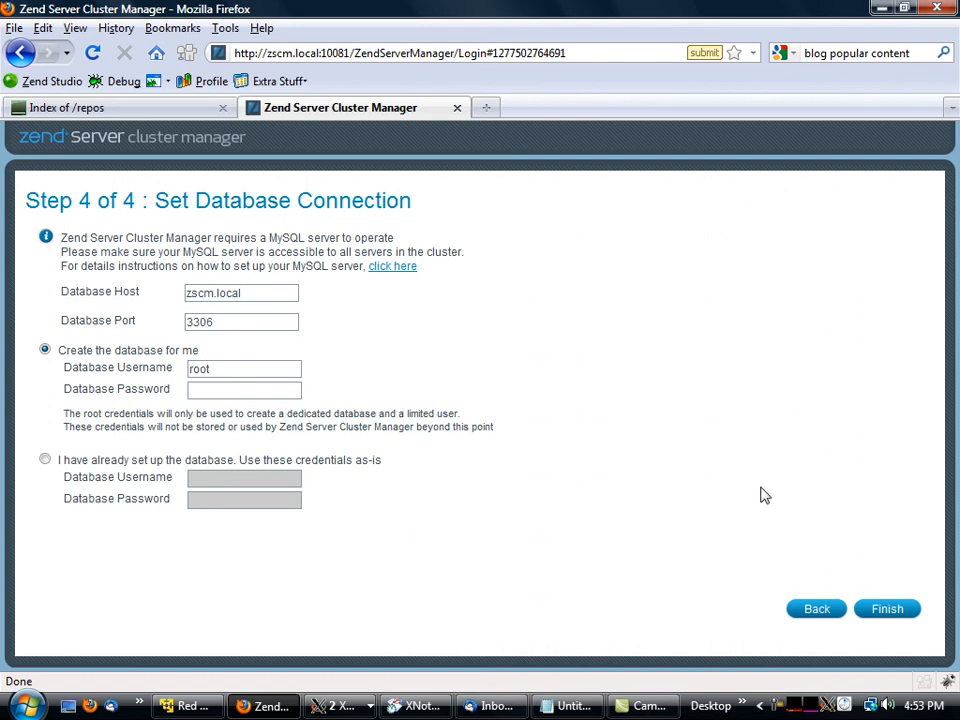
{"action": "mouse_move", "coordinate": [886, 608]}
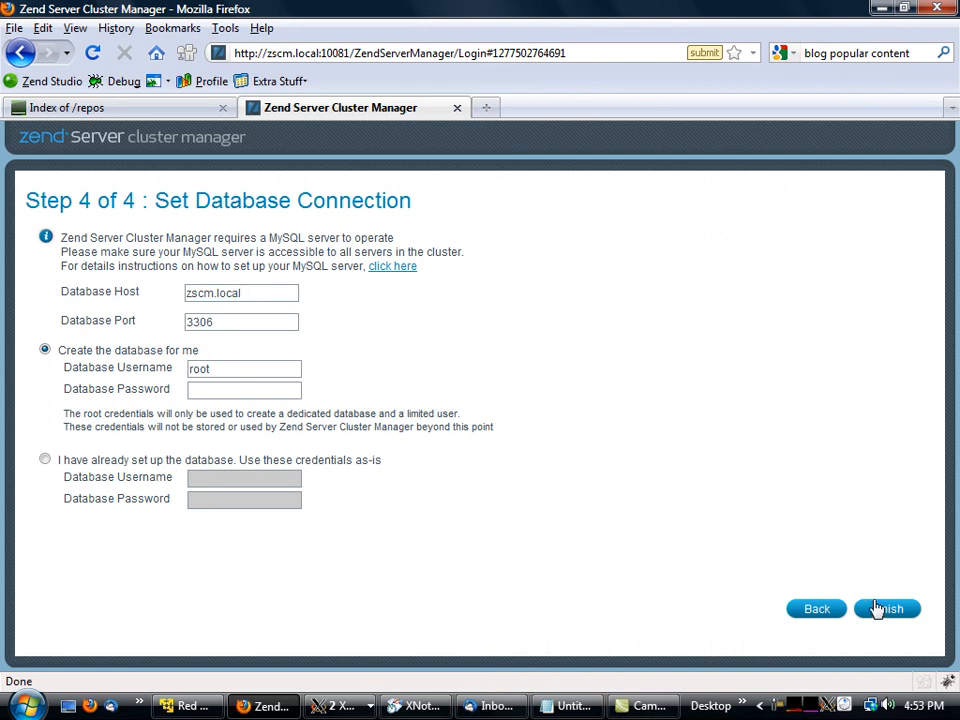
{"action": "left_click", "coordinate": [240, 292]}
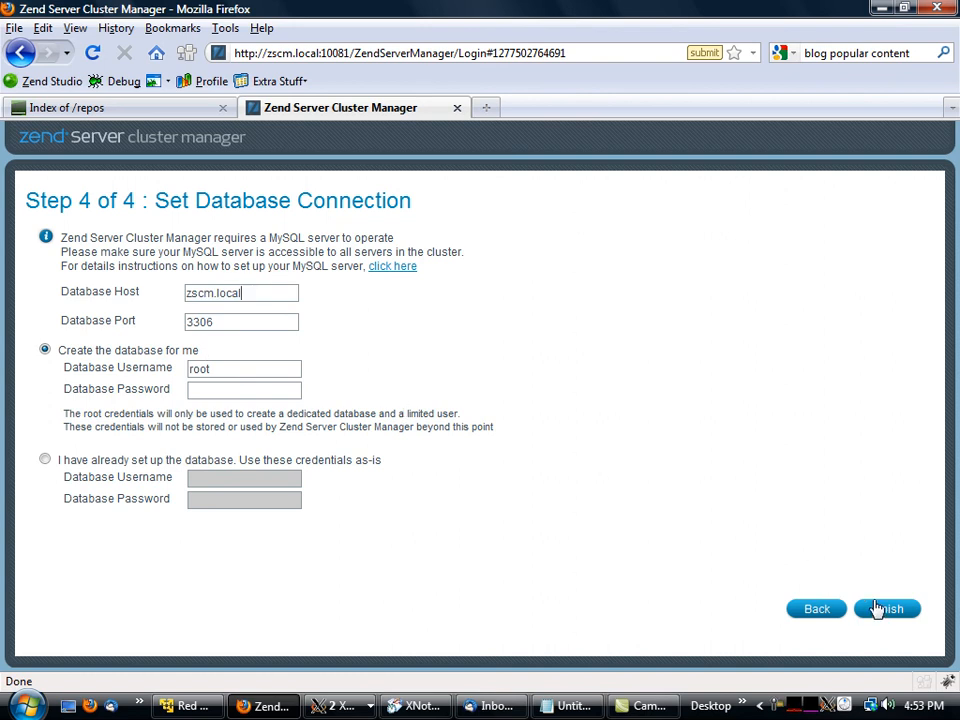
{"action": "left_click", "coordinate": [886, 608]}
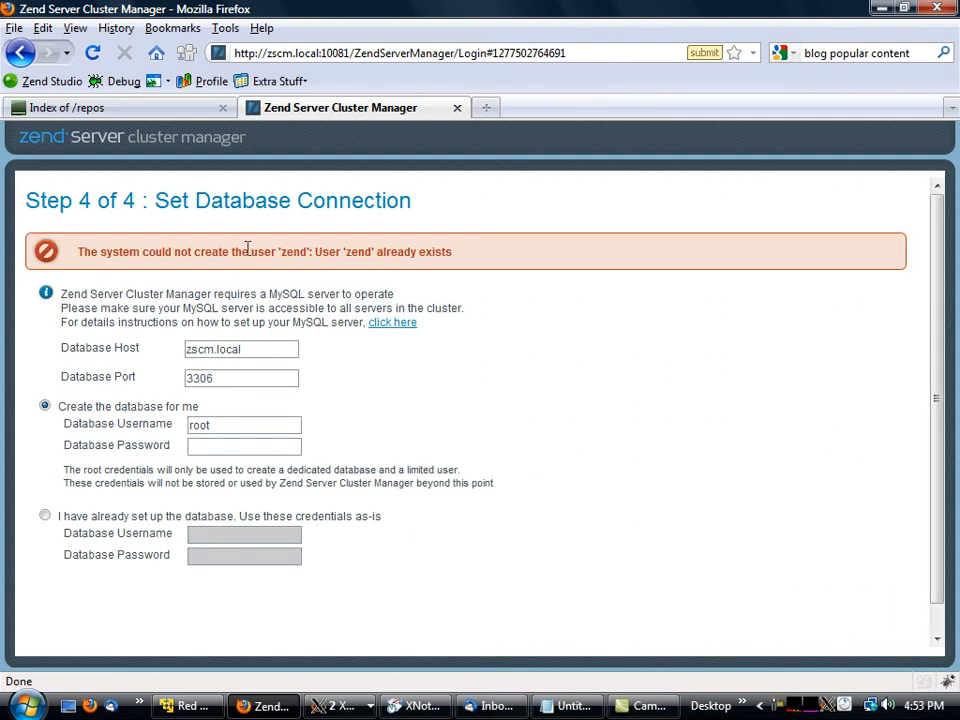
Stop mysqld, wipe /var/lib/mysql with rm -rf *, and restart MySQL to reinitialise its data directory.
{"action": "key", "text": "alt+tab"}
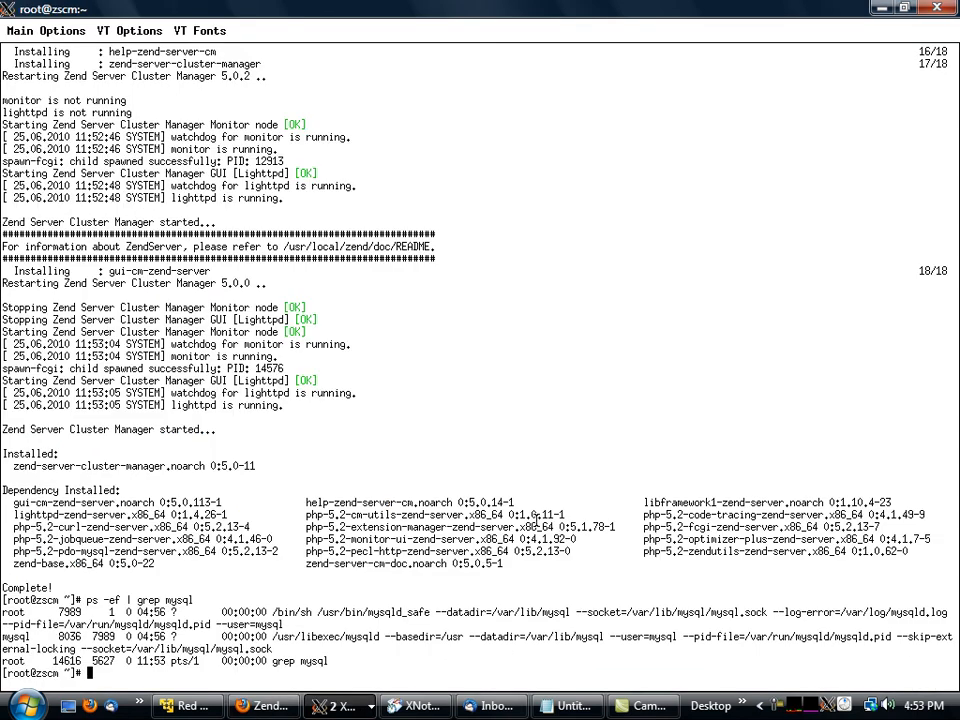
{"action": "type", "text": "mysql"}
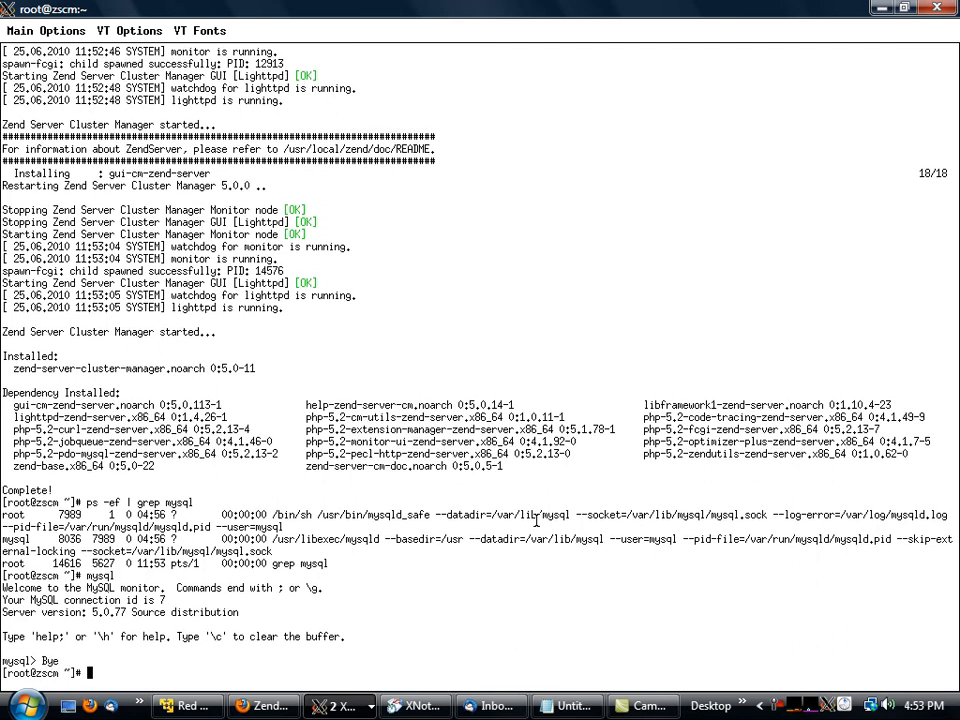
{"action": "type", "text": "service mysqld stop"}
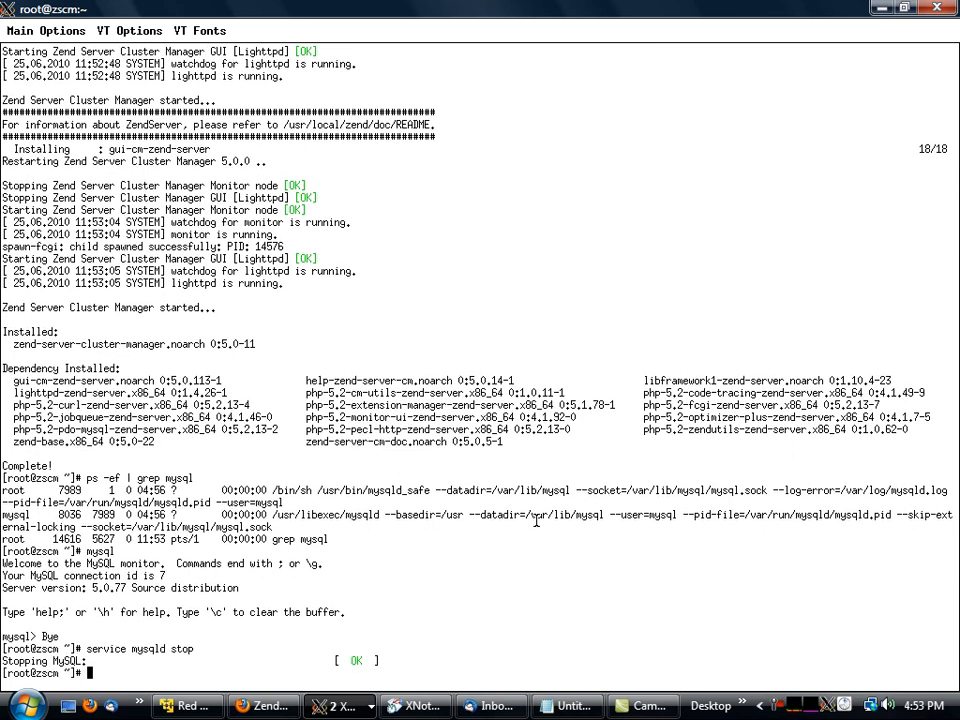
{"action": "left_click", "coordinate": [186, 706]}
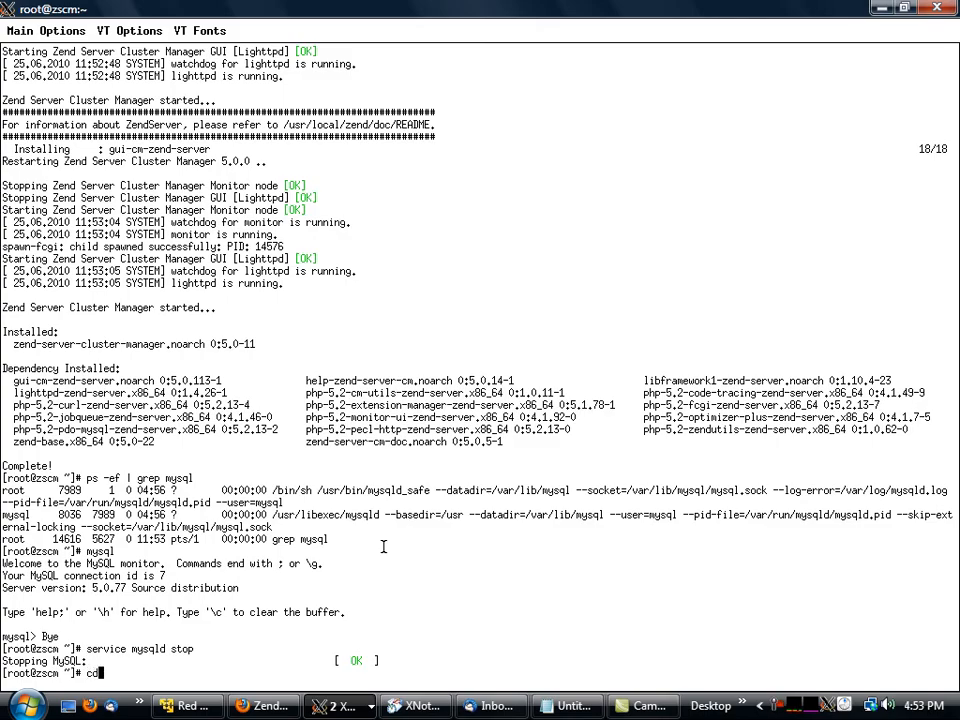
{"action": "type", "text": "/var/"}
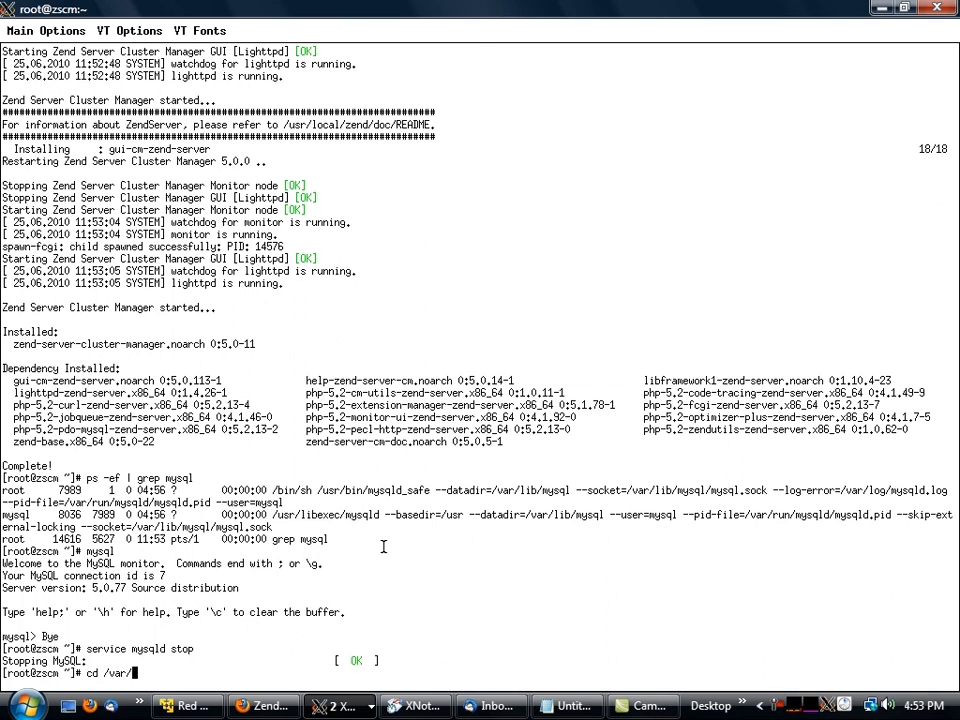
{"action": "type", "text": "ls"}
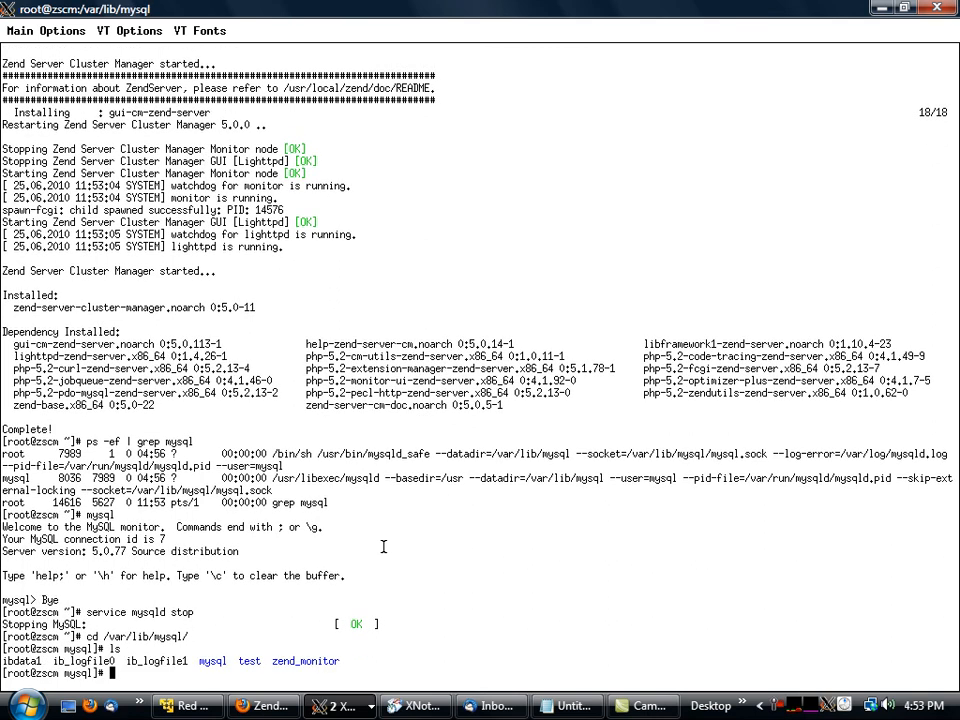
{"action": "type", "text": "rm -rf *"}
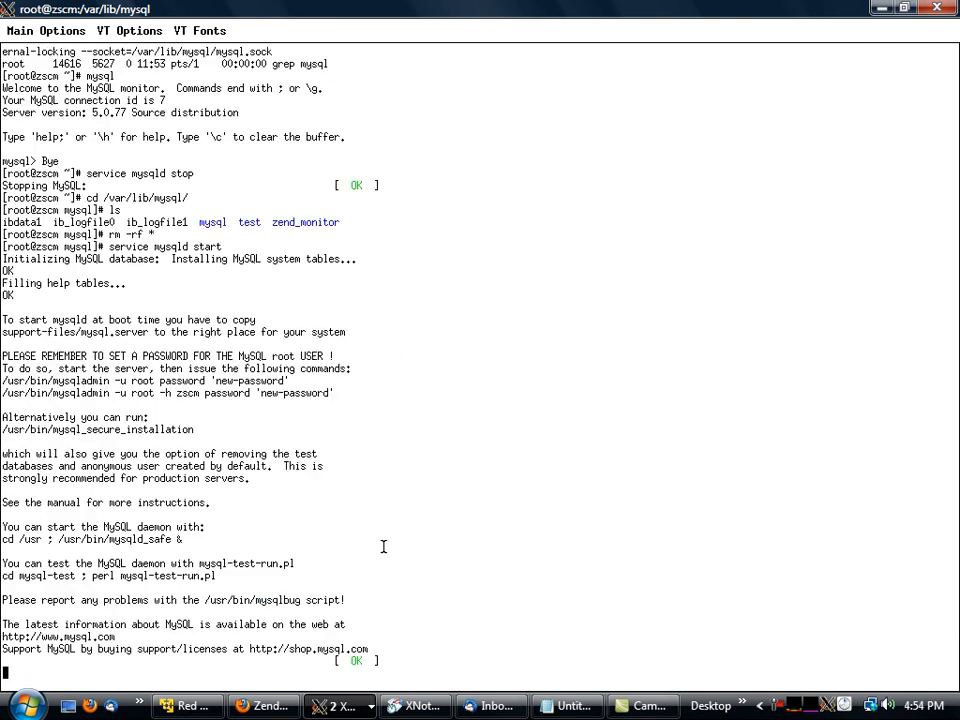
{"action": "key", "text": "Return"}
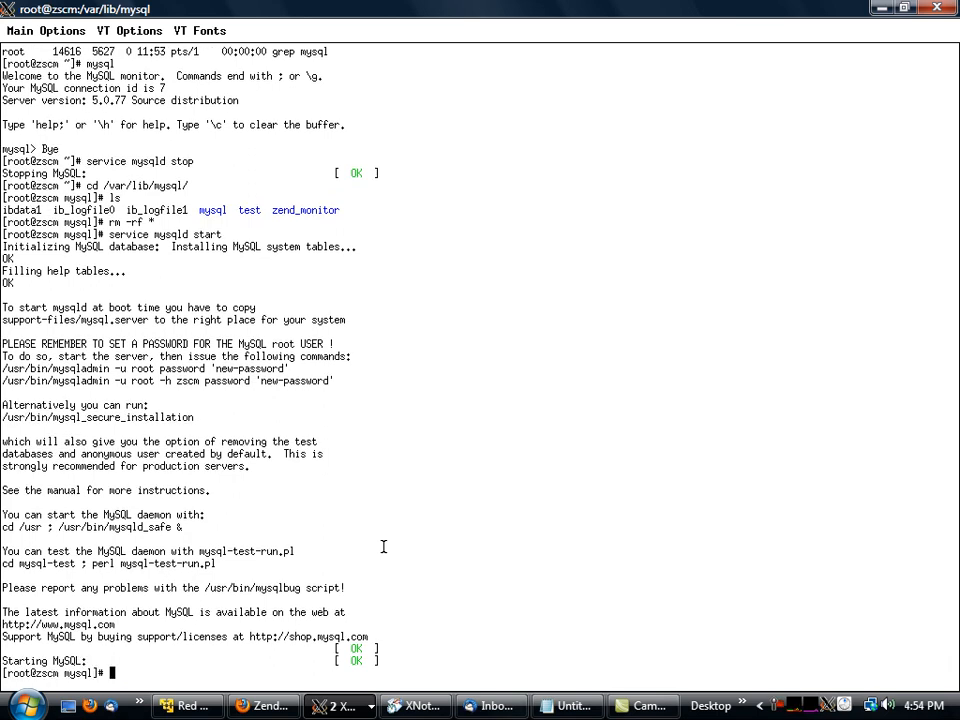
In mysql, grant all privileges on *.* to root@'%' with grant option.
{"action": "type", "text": "mysql"}
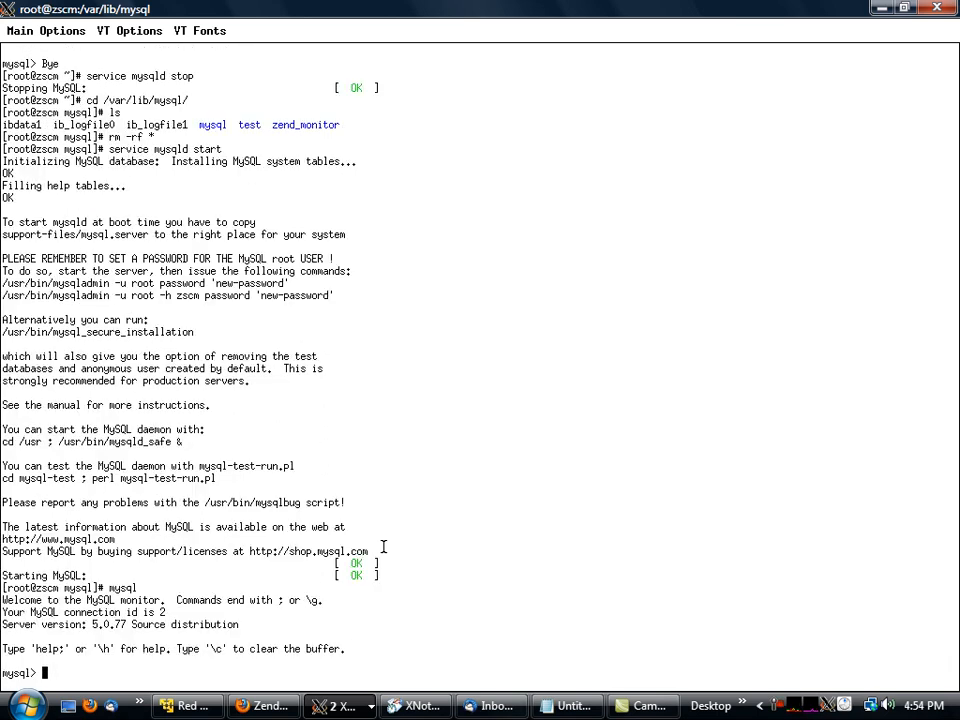
{"action": "type", "text": "grant all privileges on *.* to root@'%' with GRANT OPTION;"}
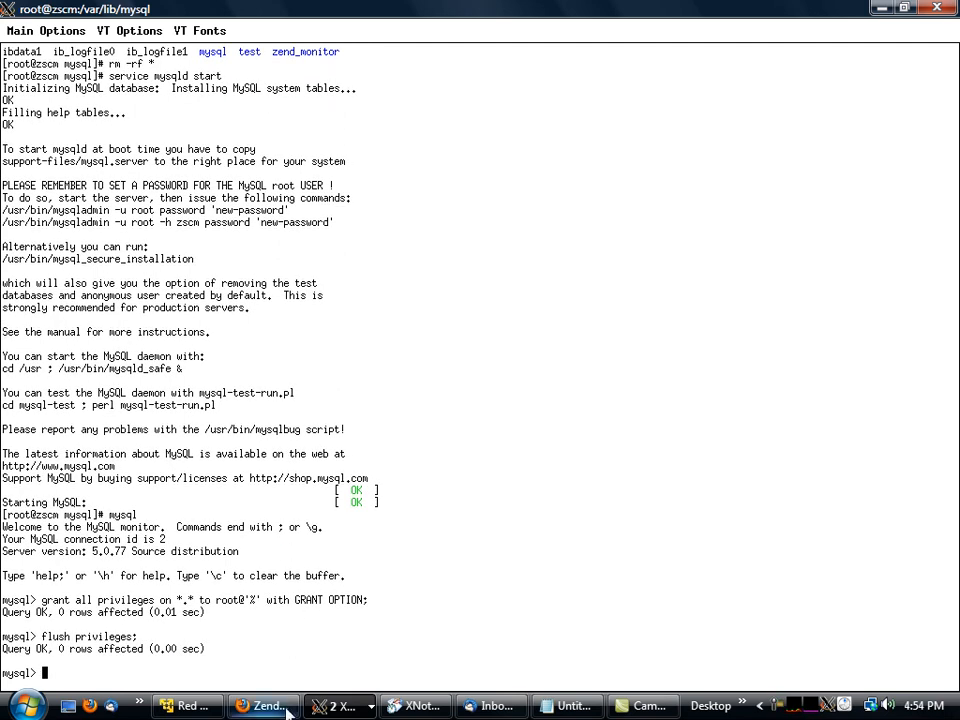
Return to Firefox and finish setup, loading the Monitor > Dashboard page with no events or servers.
{"action": "left_click", "coordinate": [264, 706]}
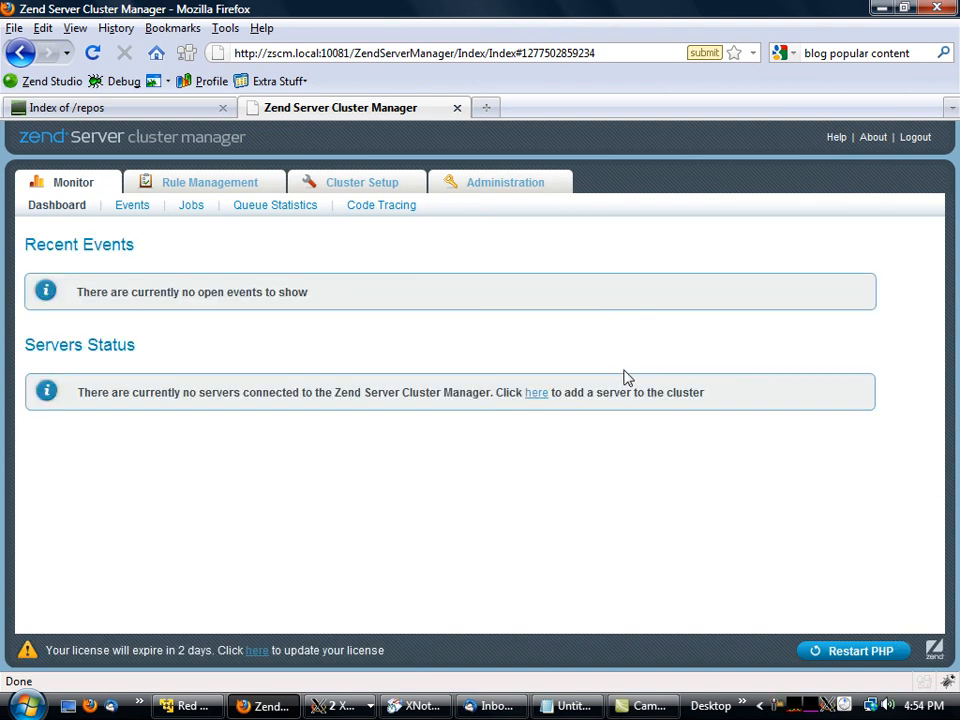
{"action": "mouse_move", "coordinate": [644, 366]}
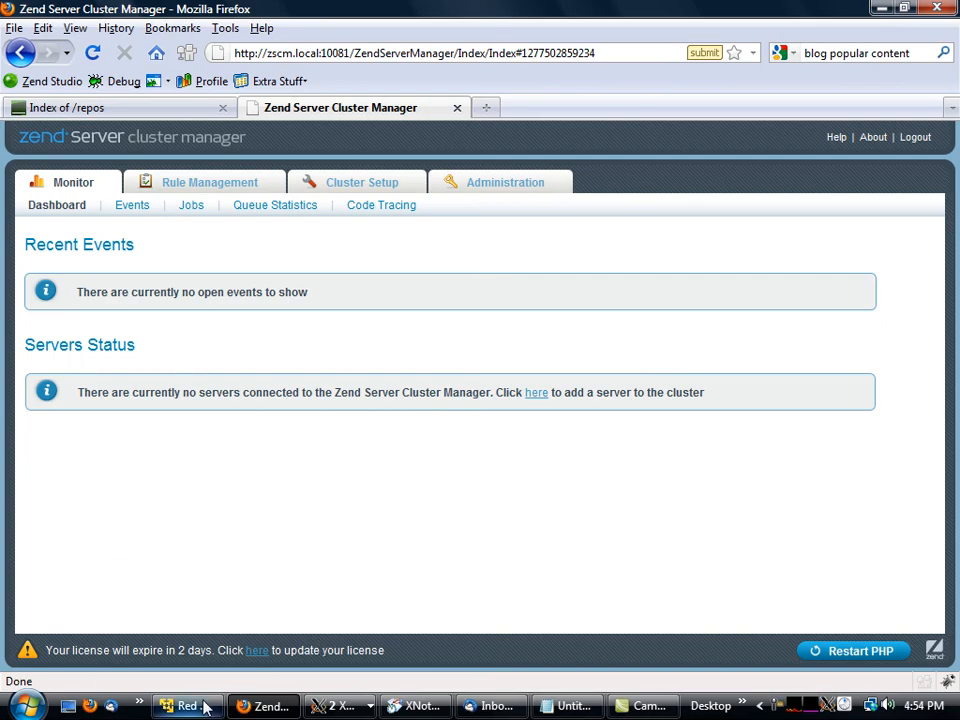
Check the CentOS installer in the xen1 VM (about six minutes left), then show the XNote Stopwatch.
{"action": "left_click", "coordinate": [188, 706]}
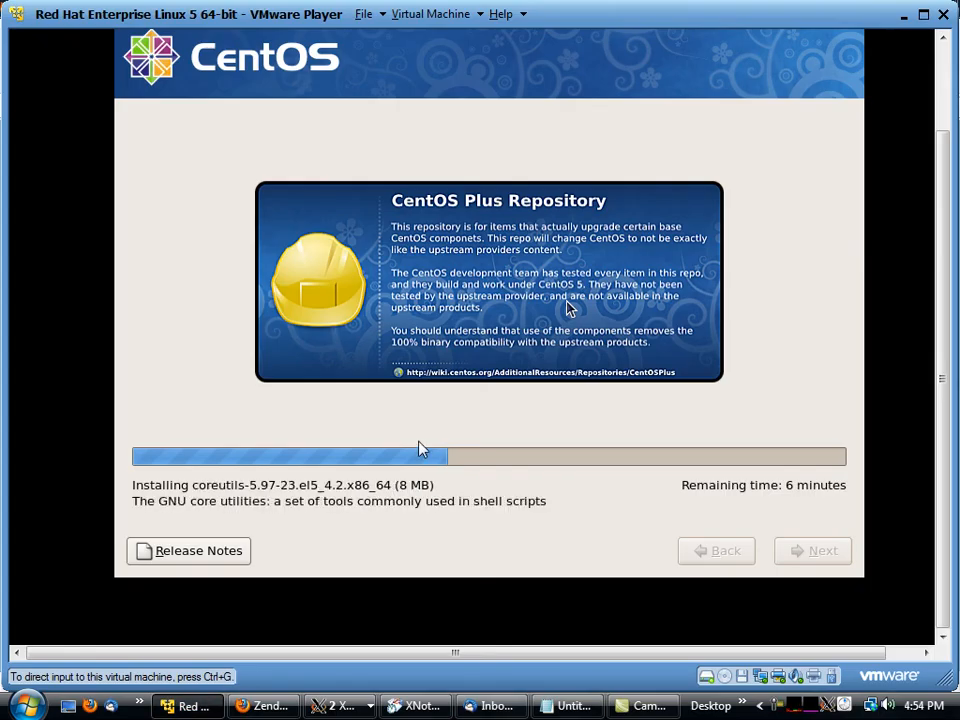
{"action": "mouse_move", "coordinate": [128, 448]}
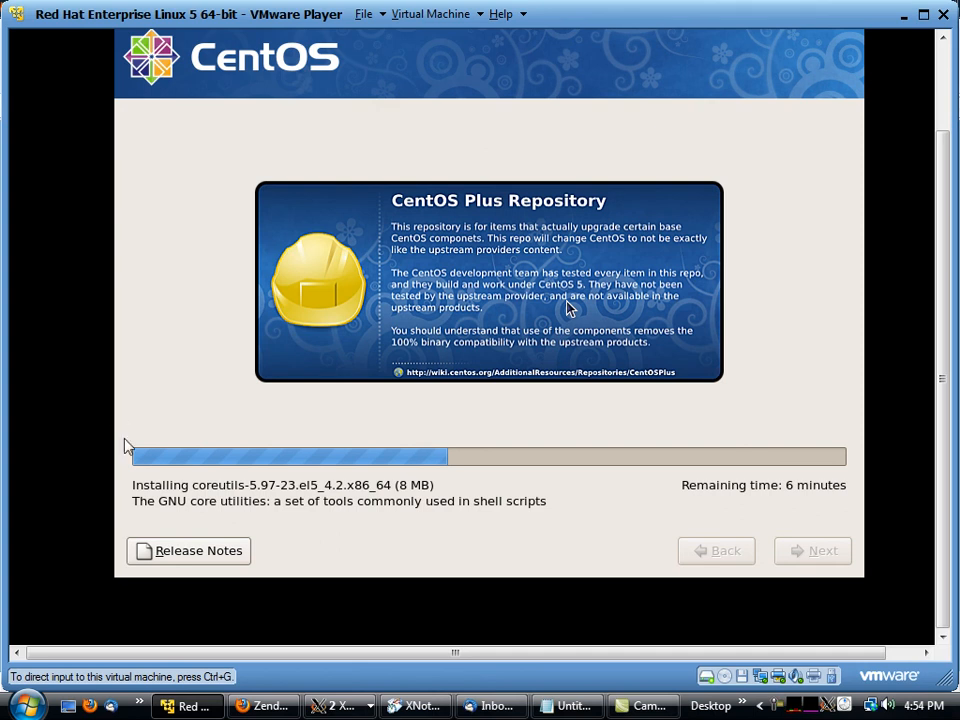
{"action": "left_click", "coordinate": [416, 706]}
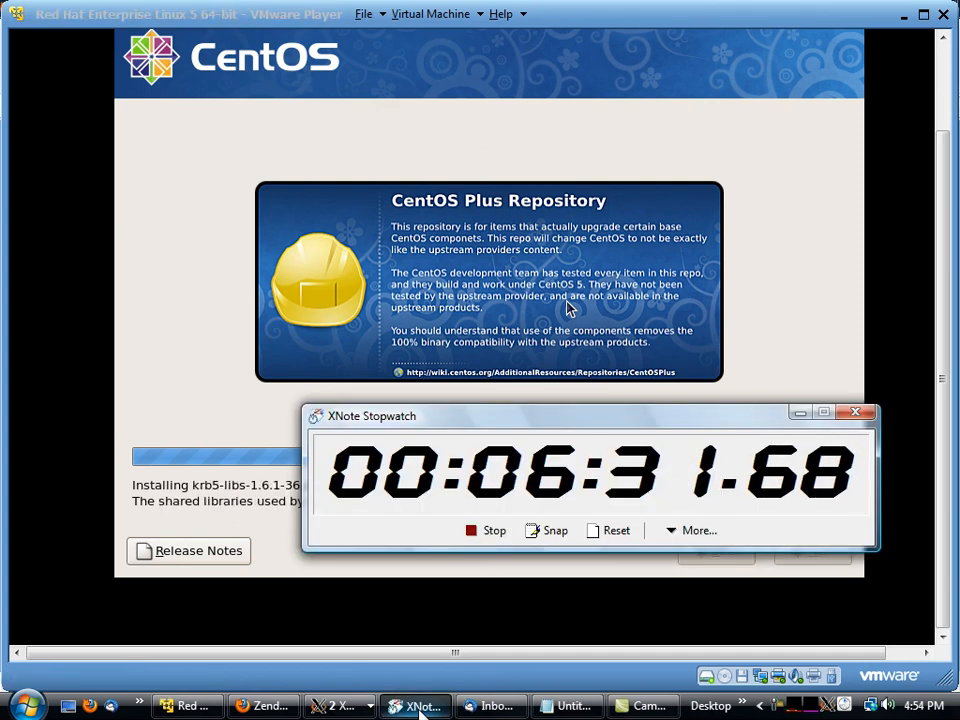